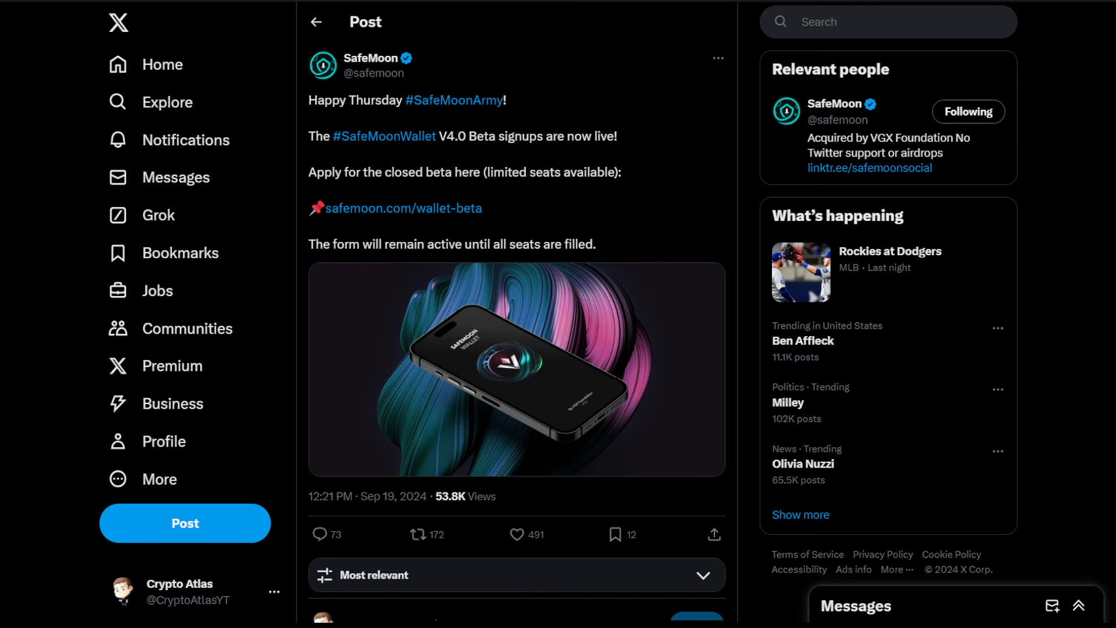
Step: Follow the safemoon.com/wallet-beta link in SafeMoon's V4.0 Beta post to the signup form
{"action": "left_click", "coordinate": [405, 208]}
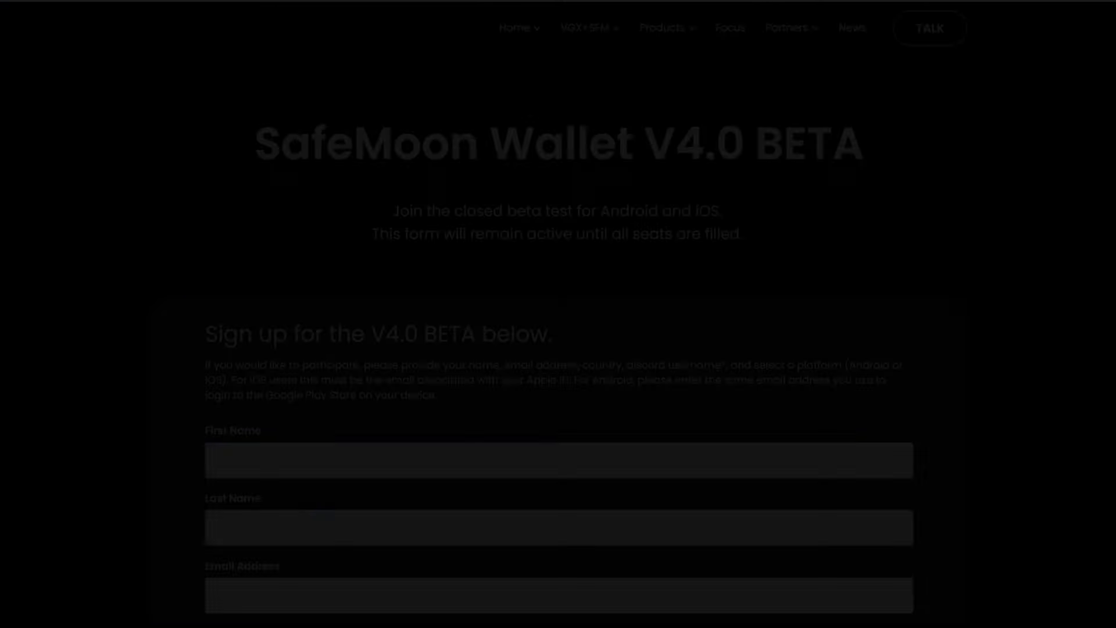
{"action": "scroll", "scroll_direction": "down", "scroll_amount": 3}
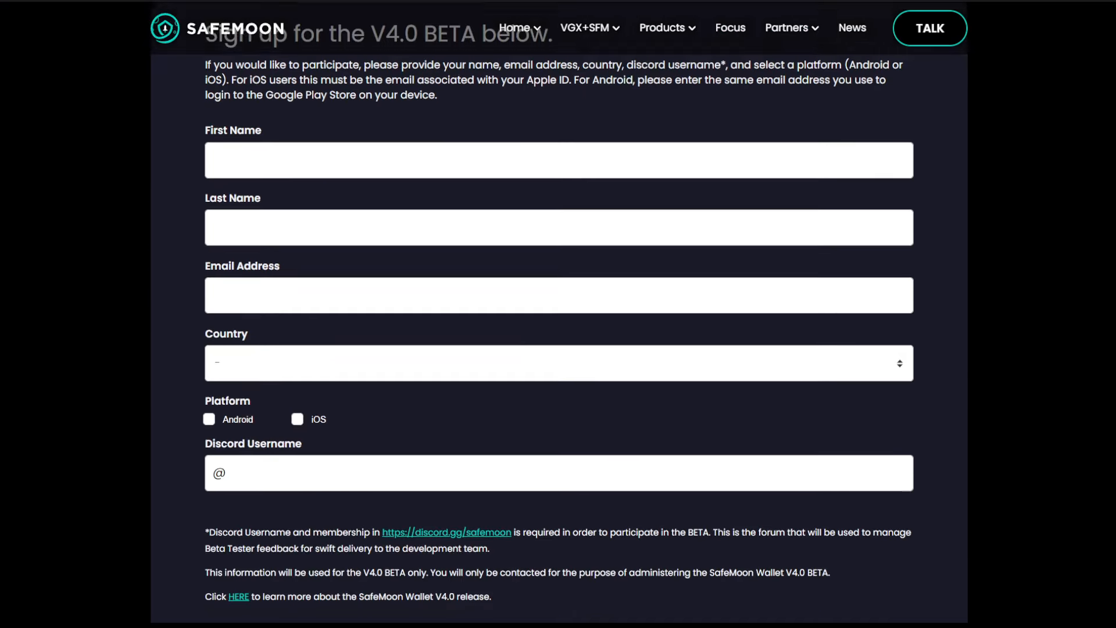
{"action": "scroll", "scroll_direction": "up", "scroll_amount": 3}
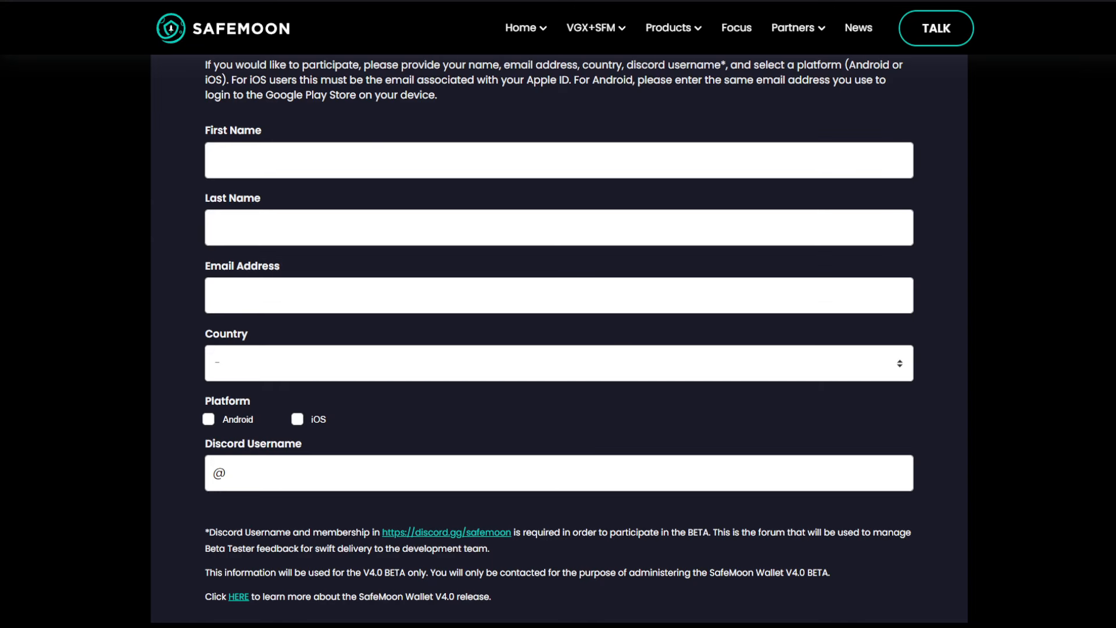
{"action": "scroll", "scroll_direction": "down", "scroll_amount": 3}
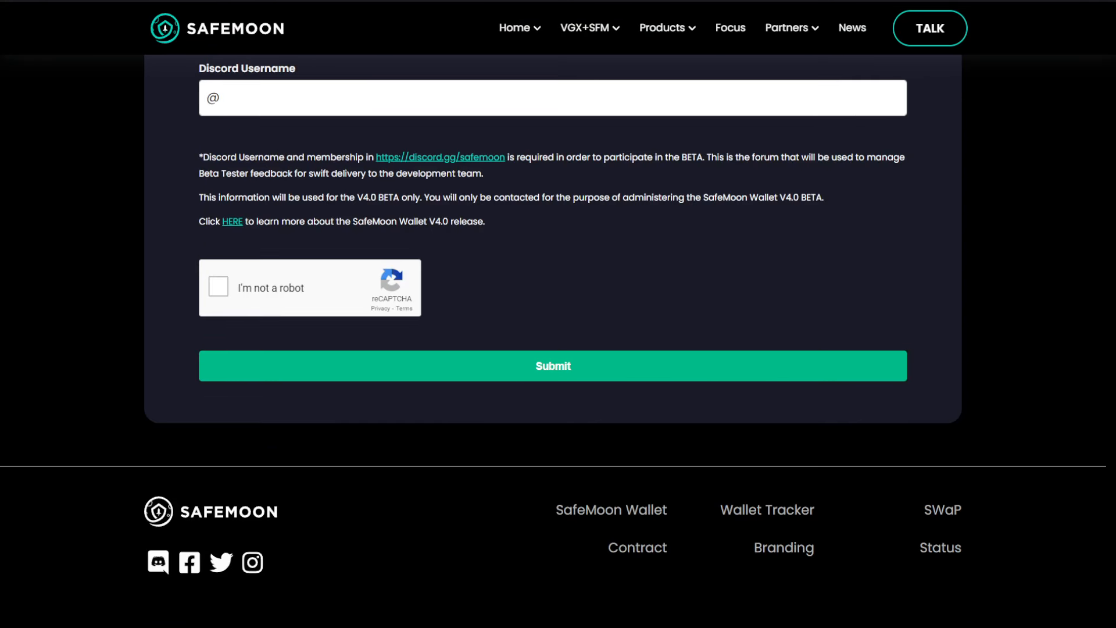
{"action": "scroll", "scroll_direction": "up", "scroll_amount": 3}
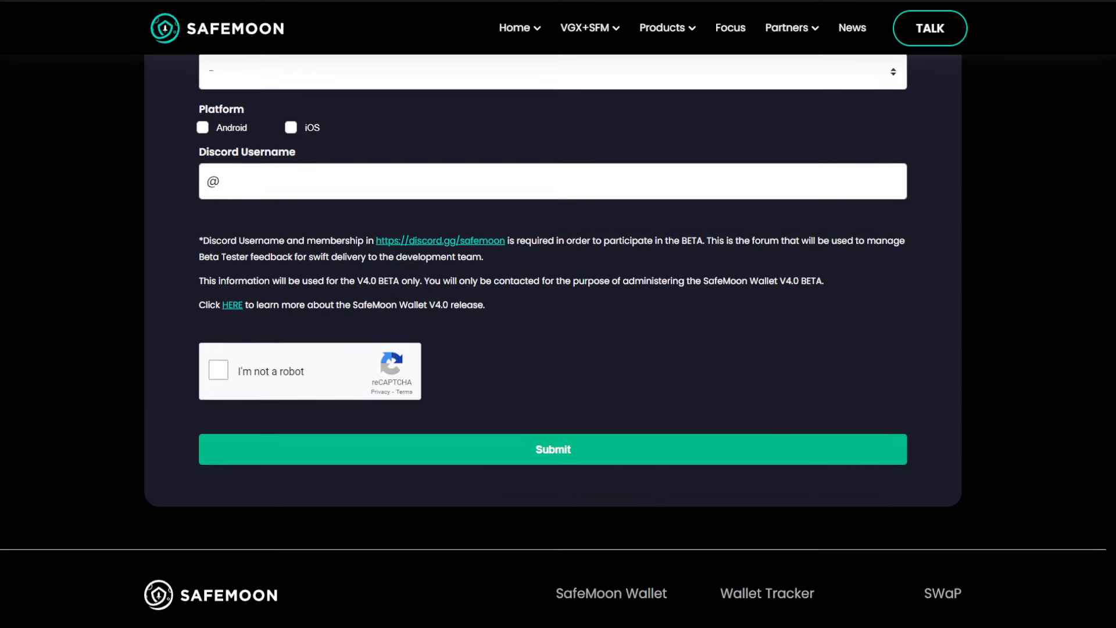
{"action": "scroll", "scroll_direction": "up", "scroll_amount": 3}
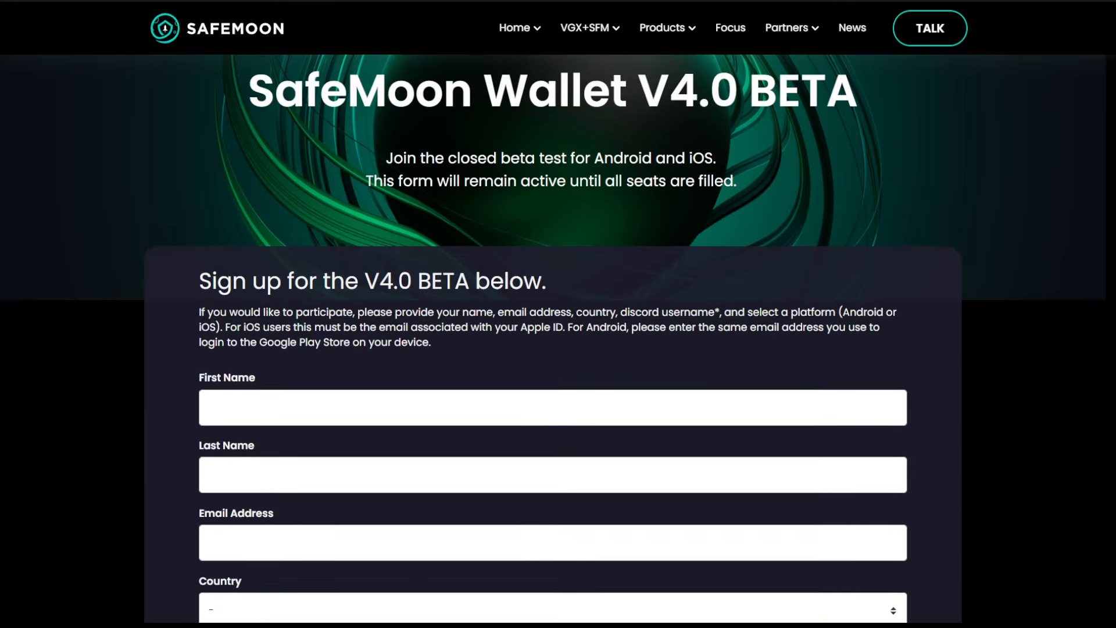
{"action": "scroll", "scroll_direction": "down", "scroll_amount": 3}
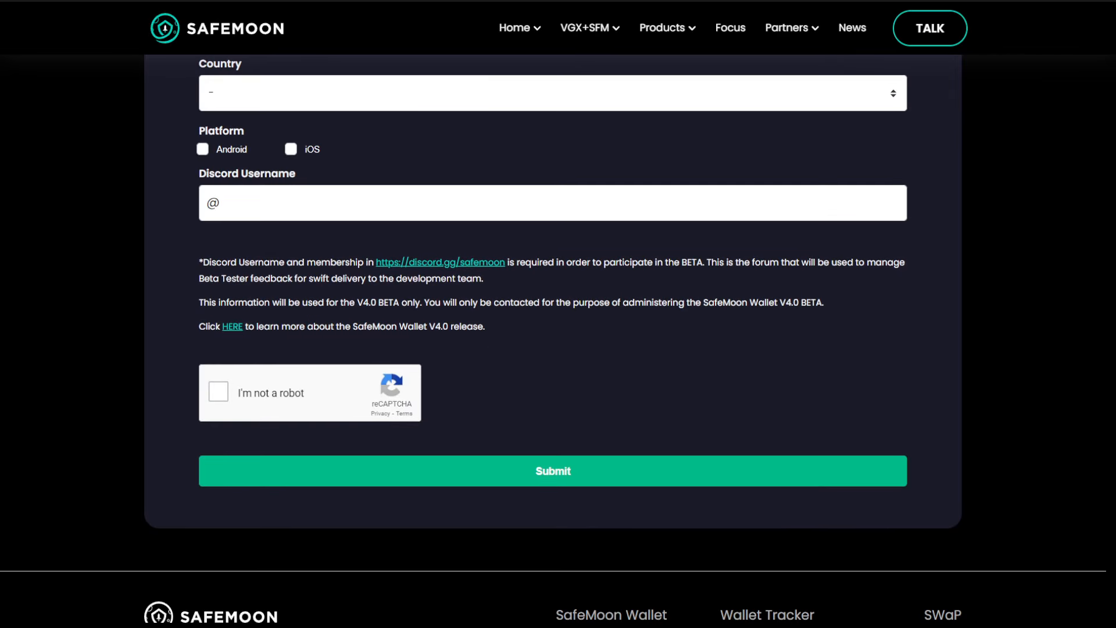
{"action": "scroll", "scroll_direction": "up", "scroll_amount": 3}
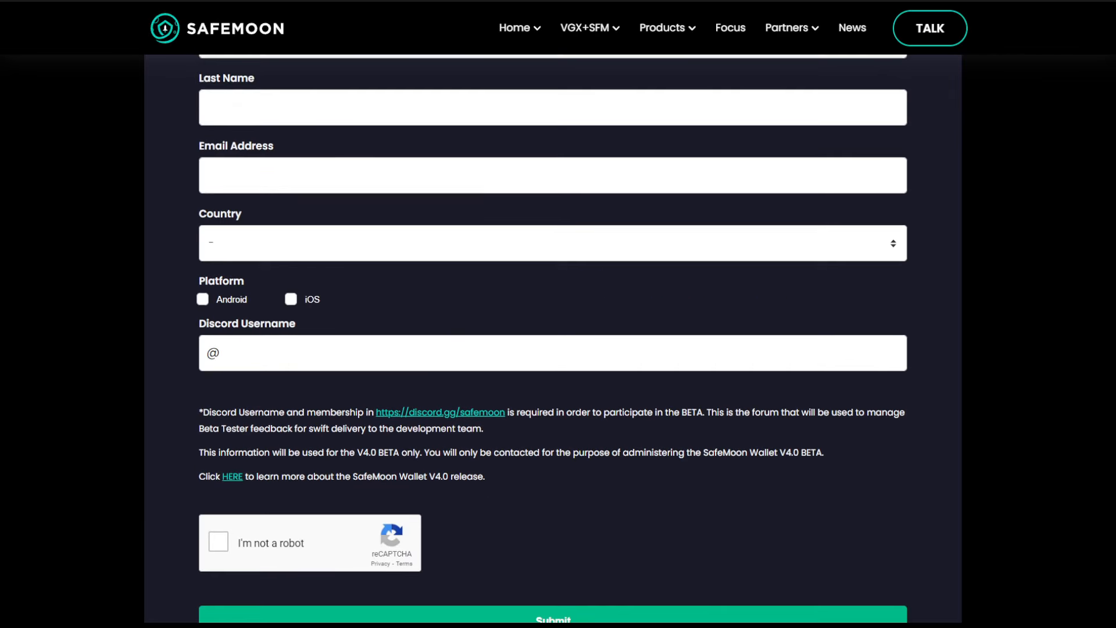
{"action": "scroll", "scroll_direction": "down", "scroll_amount": 3}
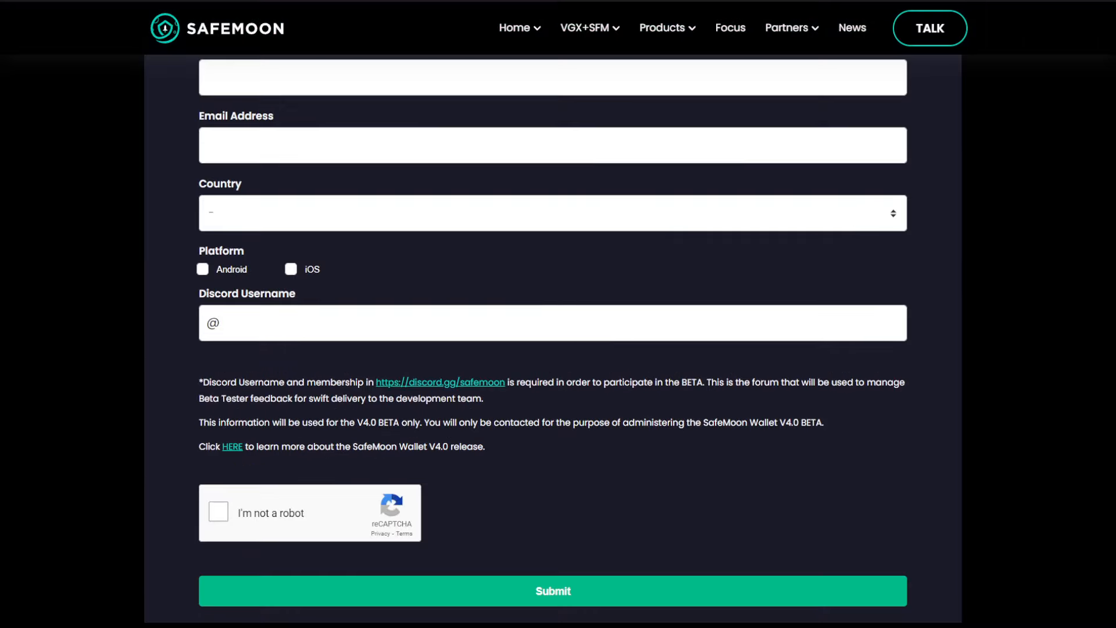
{"action": "scroll", "scroll_direction": "up", "scroll_amount": 3}
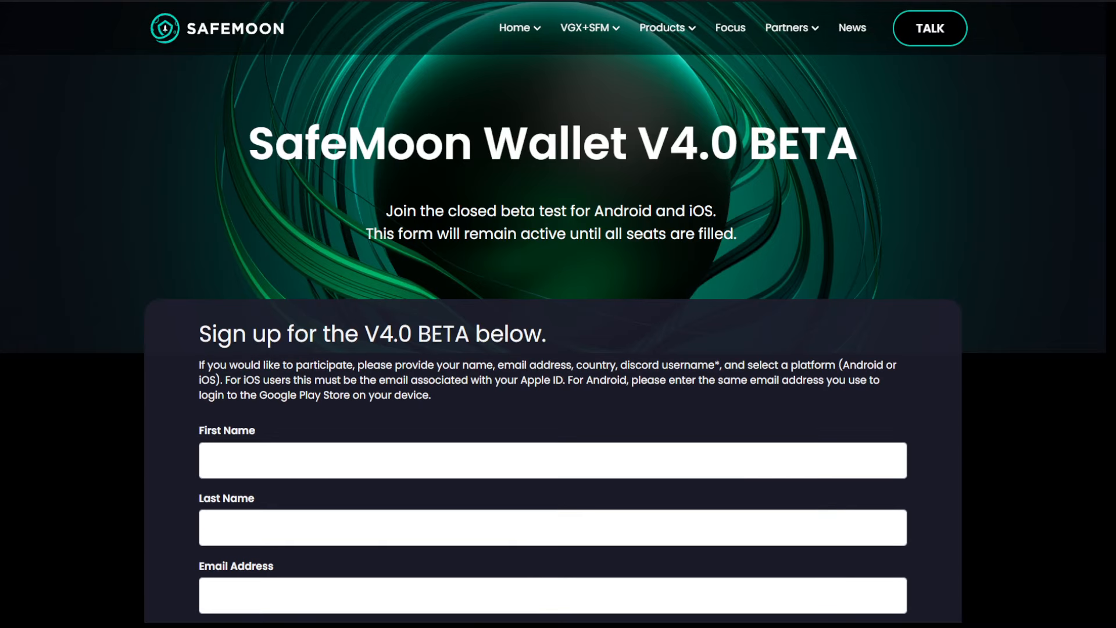
{"action": "scroll", "scroll_direction": "down", "scroll_amount": 3}
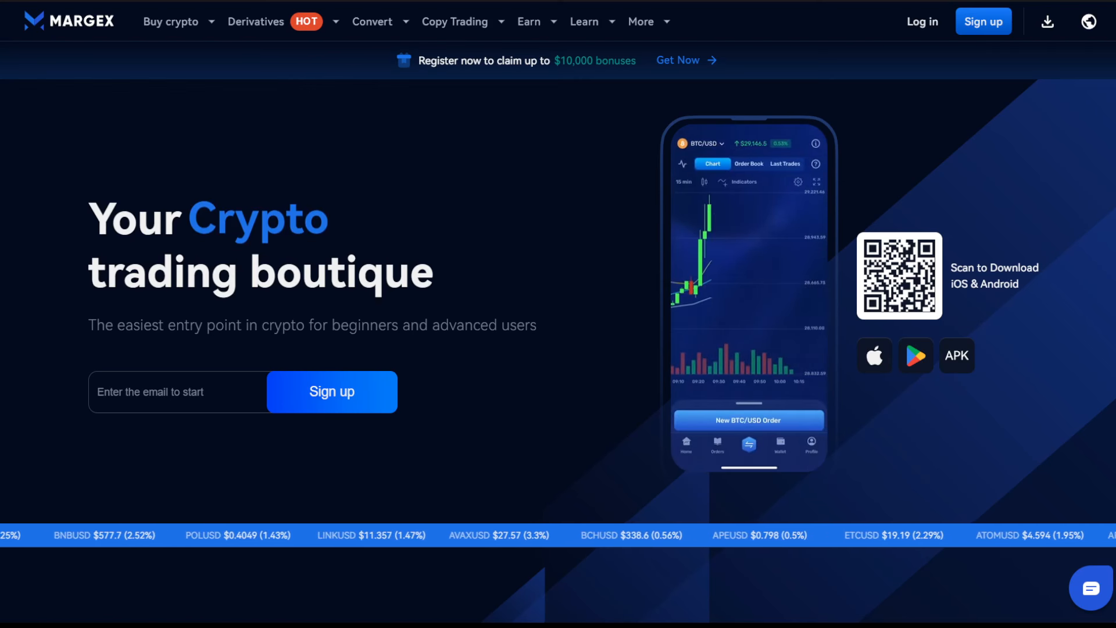
Step: Show Margex's Copy Trading dropdown with start copy trading, leaderboard and help center
{"action": "left_click", "coordinate": [171, 21]}
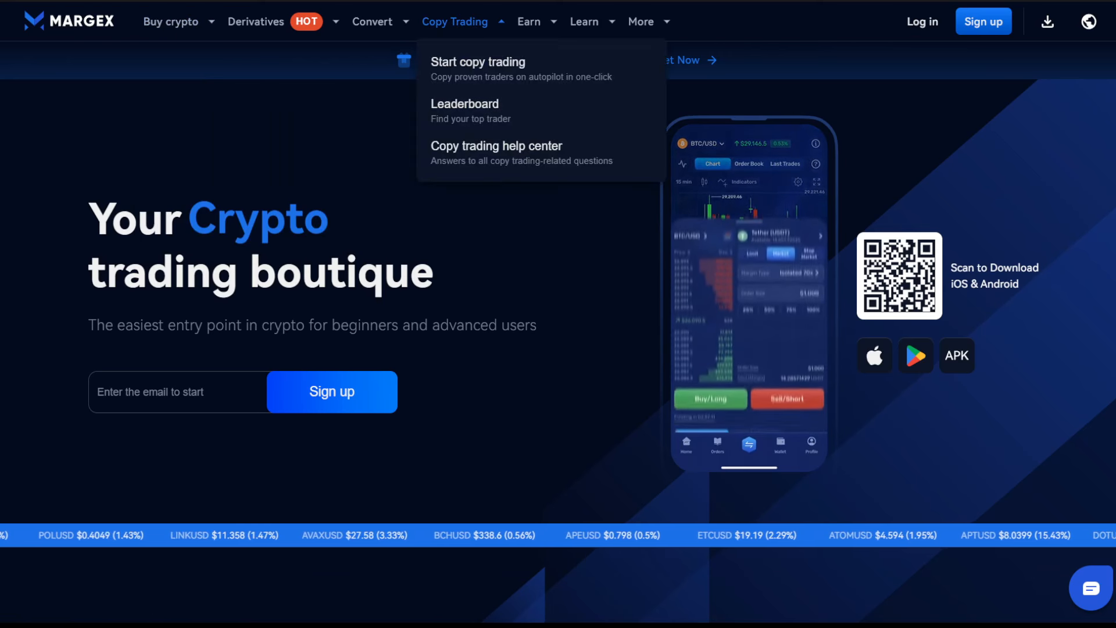
{"action": "mouse_move", "coordinate": [498, 67]}
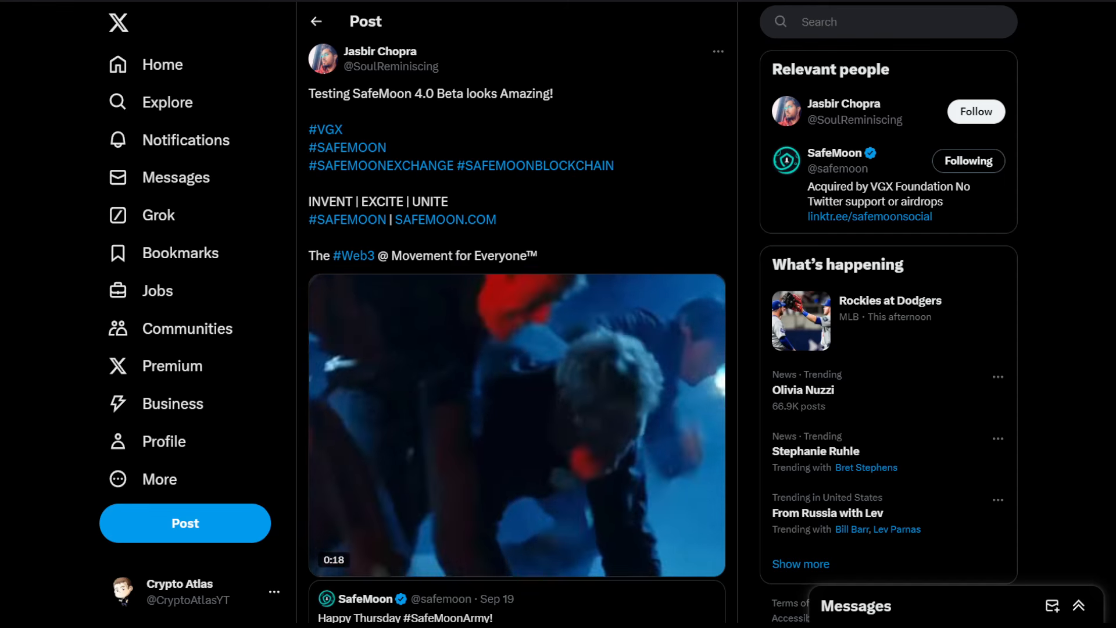
Step: Play the tester's SafeMoon 4.0 Beta preview video, then move to the 'beta is live' post
{"action": "left_click", "coordinate": [516, 420]}
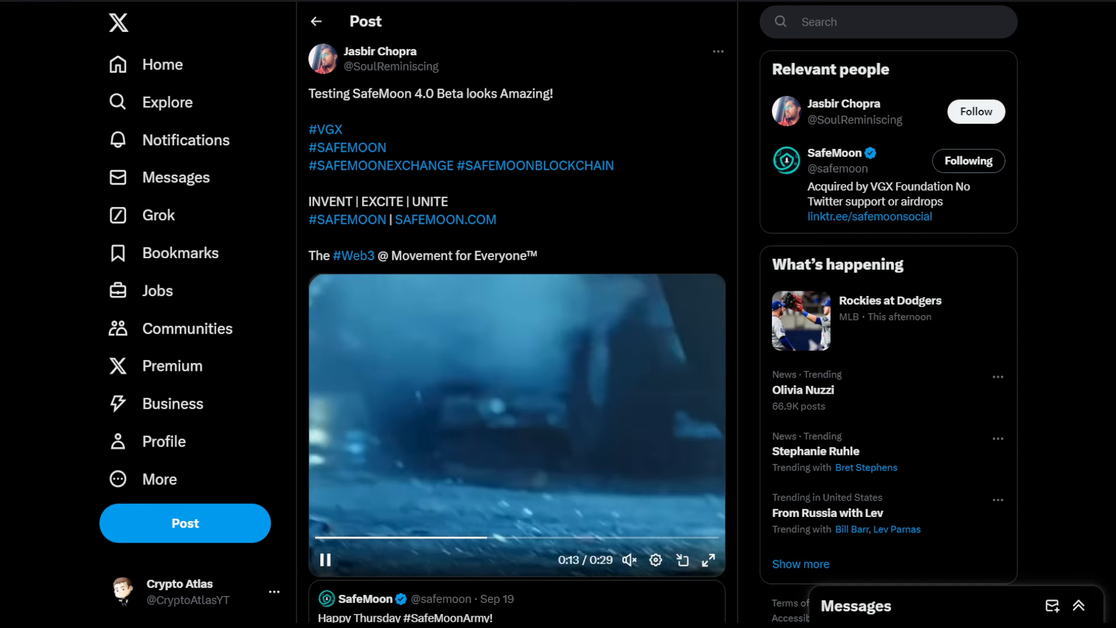
{"action": "left_click", "coordinate": [325, 559]}
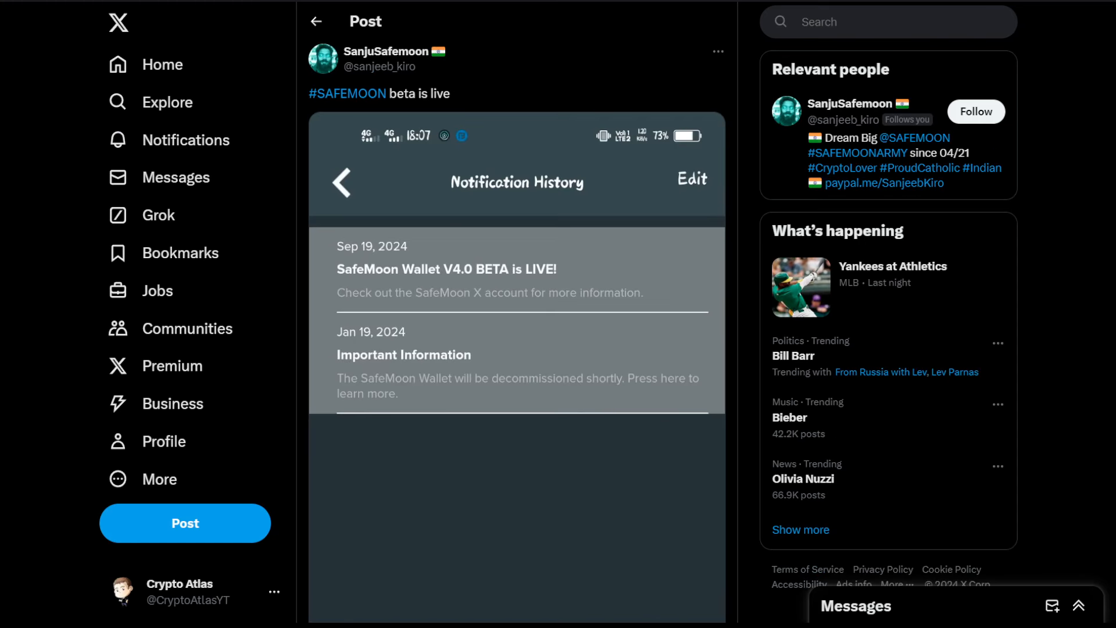
{"action": "mouse_move", "coordinate": [516, 270]}
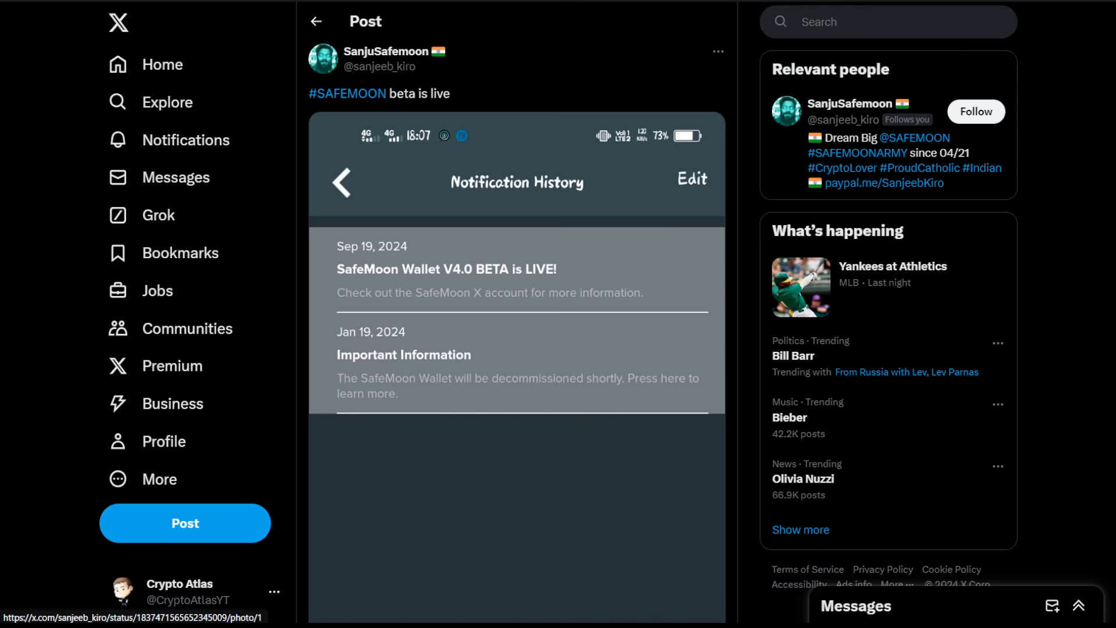
Step: View the '#SAFEMOON beta is live' notification history screenshot full-size
{"action": "left_click", "coordinate": [517, 270]}
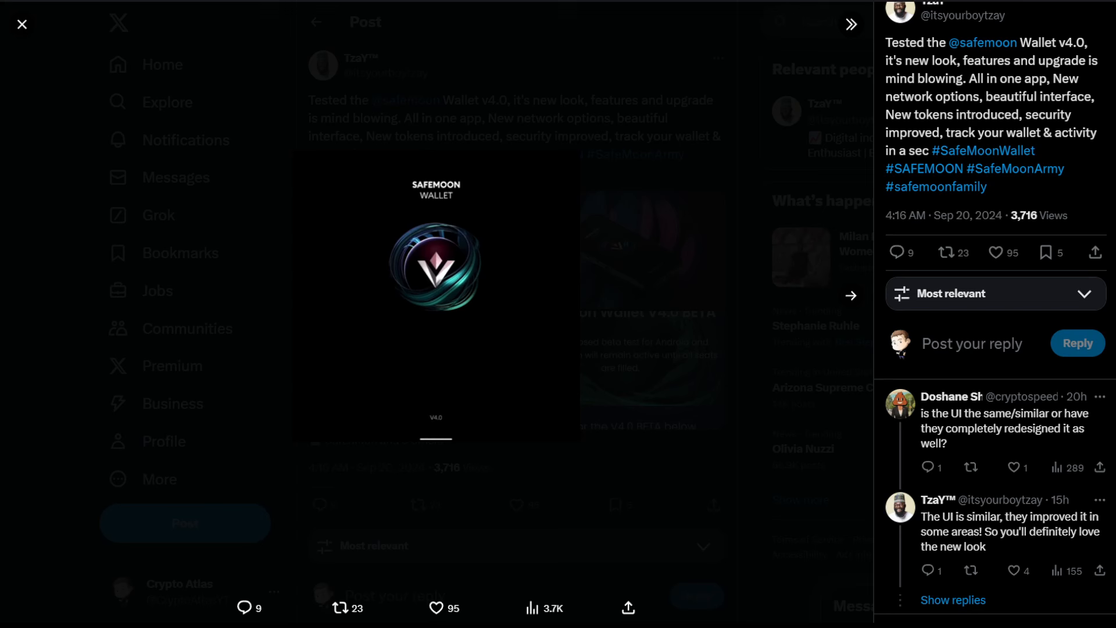
Step: Play the wallet intro video, advance to the beta signup image, and close the media viewer
{"action": "left_click", "coordinate": [434, 292]}
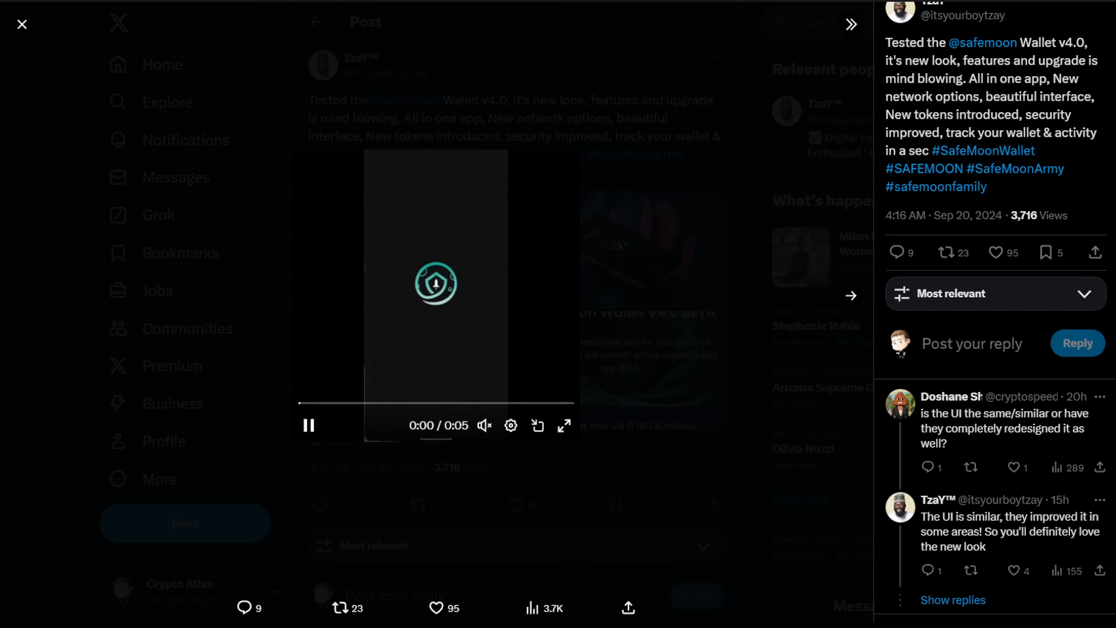
{"action": "left_click", "coordinate": [309, 425]}
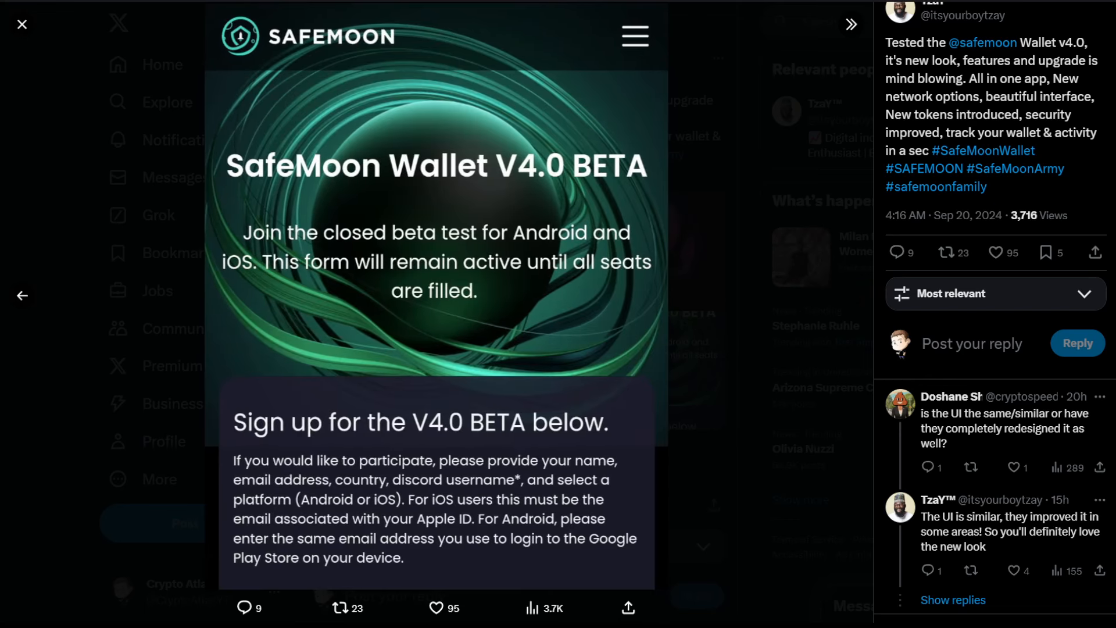
{"action": "left_click", "coordinate": [21, 24]}
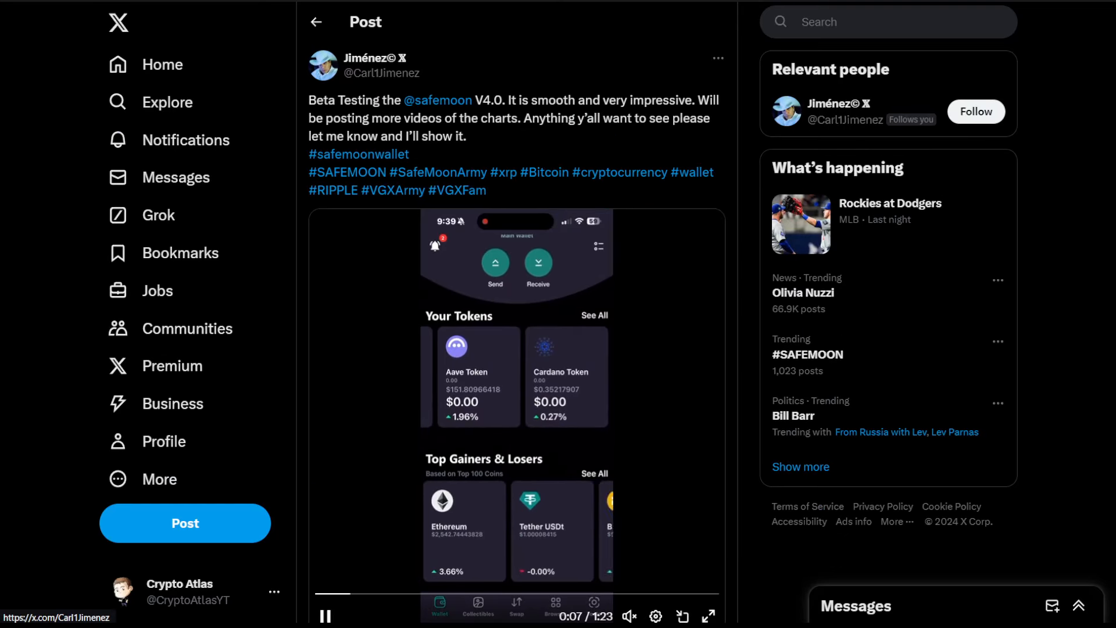
Step: Pause and resume Jiménez's V4.0 demo through token lists, the XRP chart and swap screen
{"action": "left_click", "coordinate": [326, 616]}
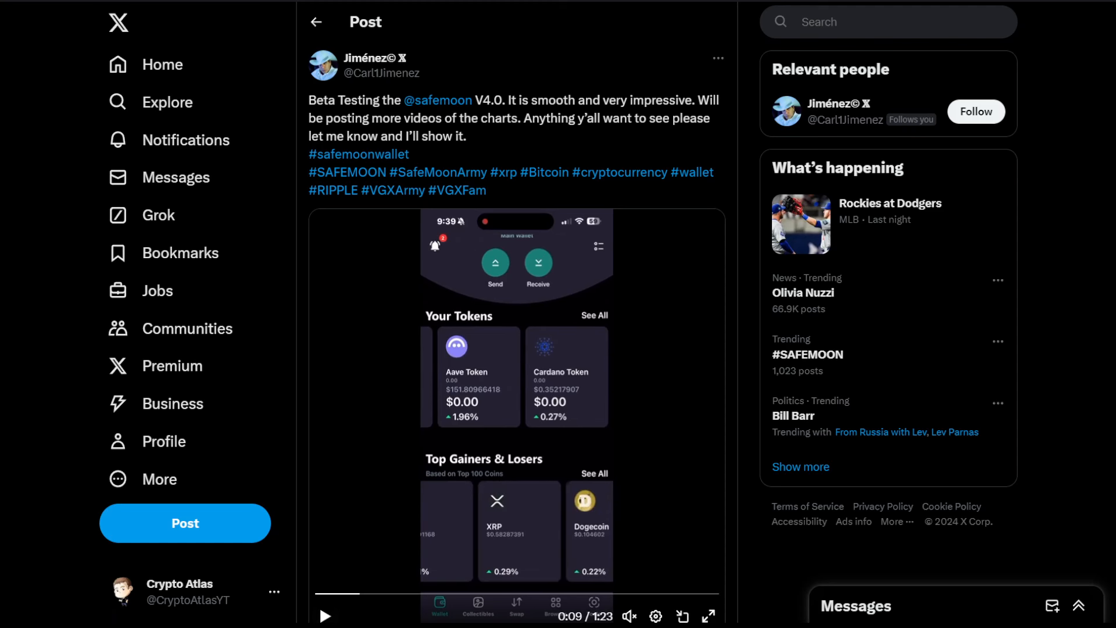
{"action": "left_click", "coordinate": [706, 616]}
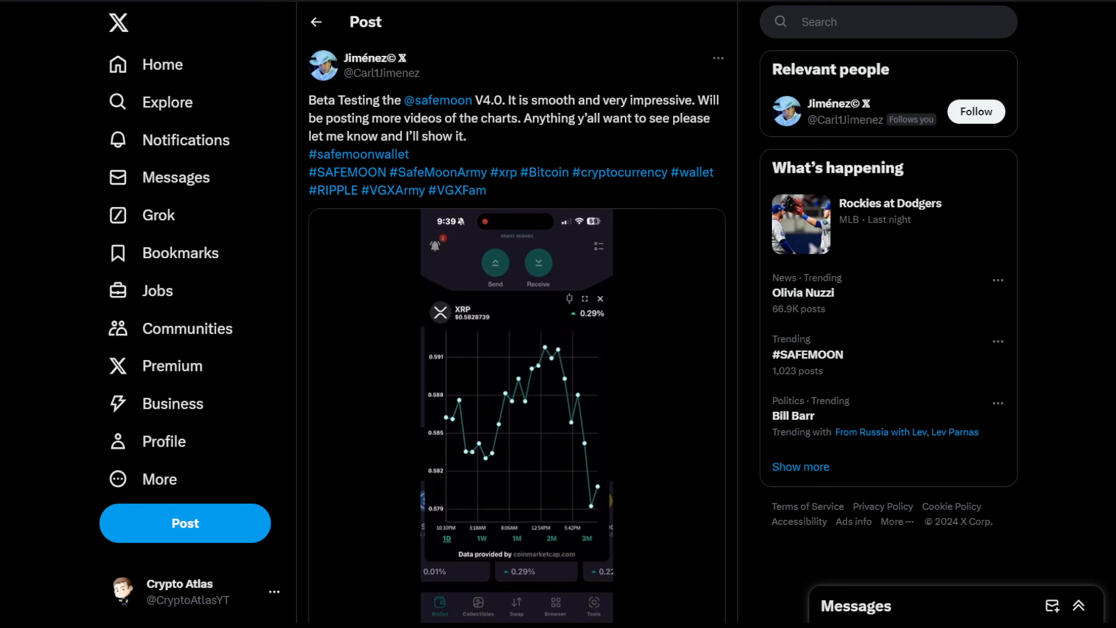
{"action": "mouse_move", "coordinate": [559, 349]}
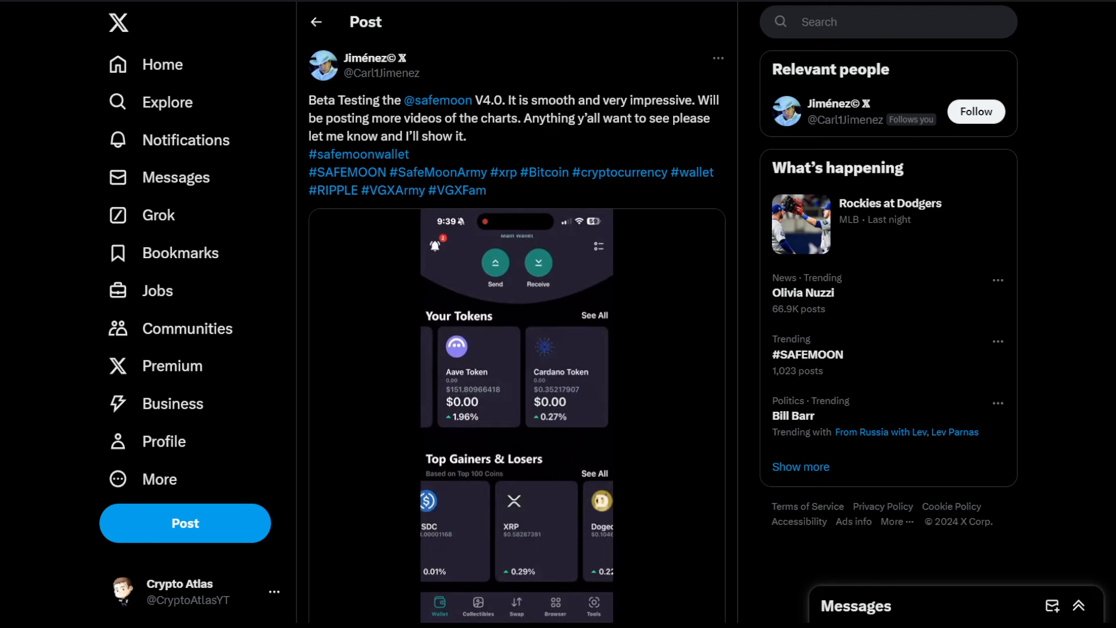
{"action": "left_click", "coordinate": [517, 413]}
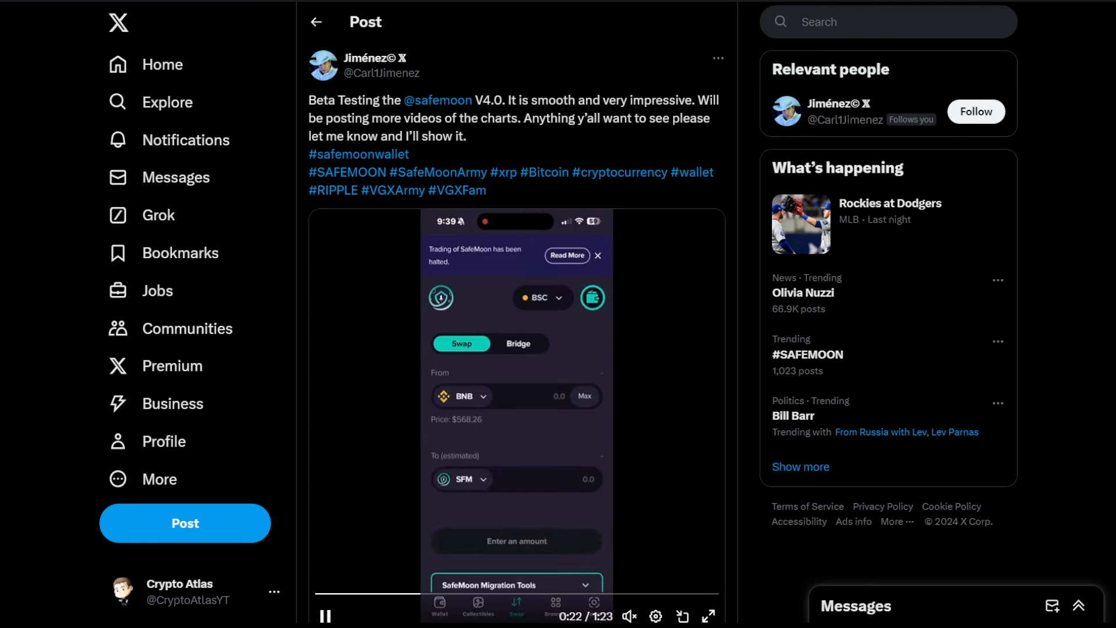
{"action": "left_click", "coordinate": [707, 615]}
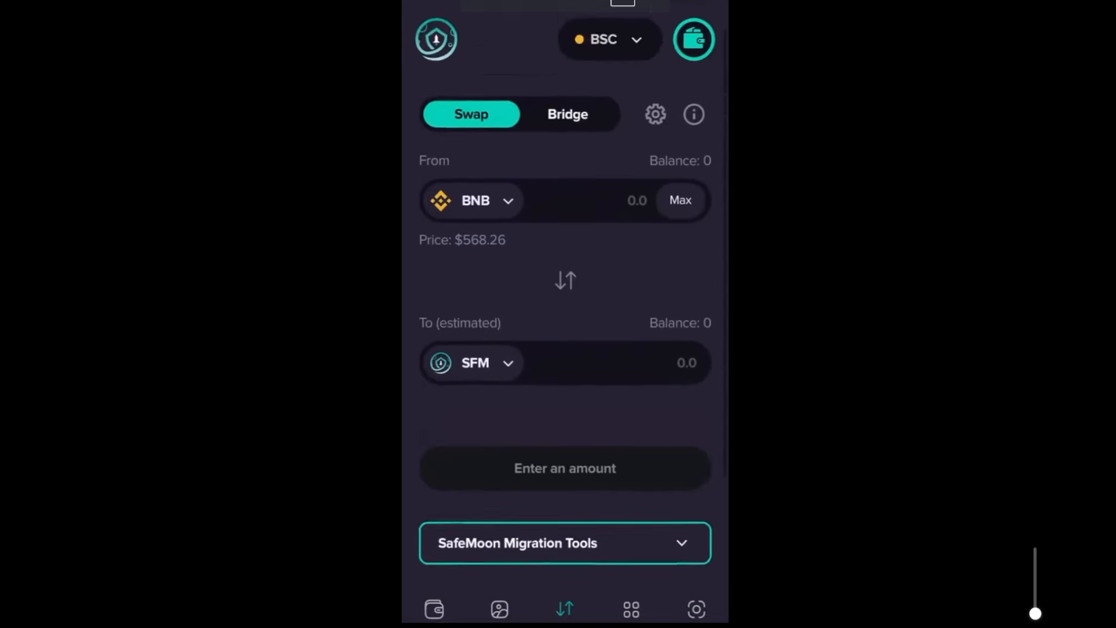
Step: Control the wallet walkthrough clip's playback while scrolling around the post
{"action": "left_click", "coordinate": [630, 608]}
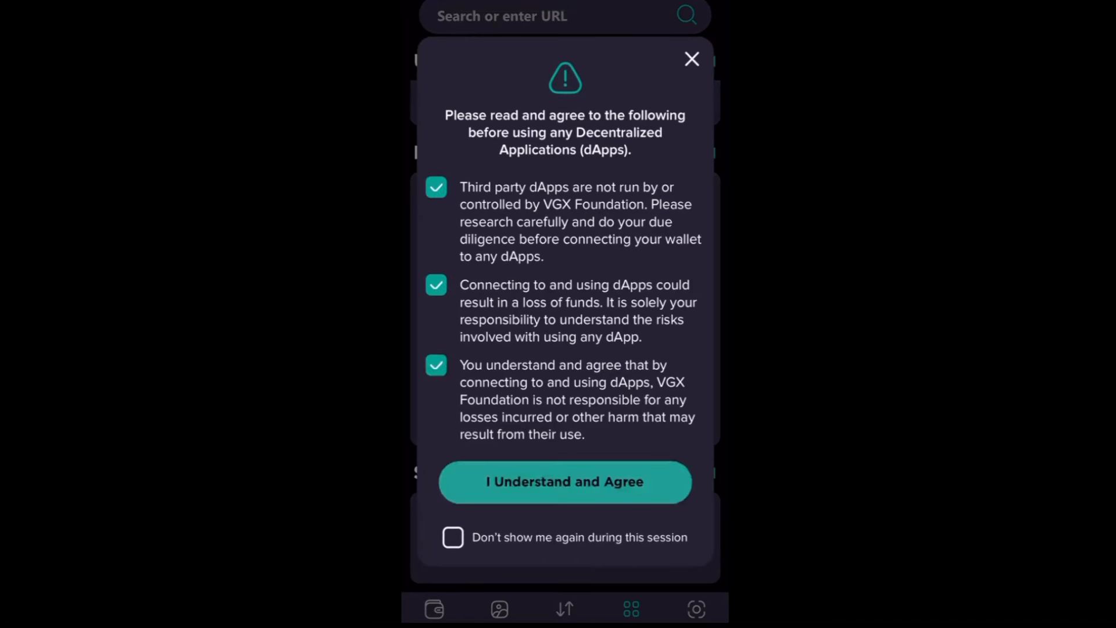
{"action": "left_click", "coordinate": [564, 482]}
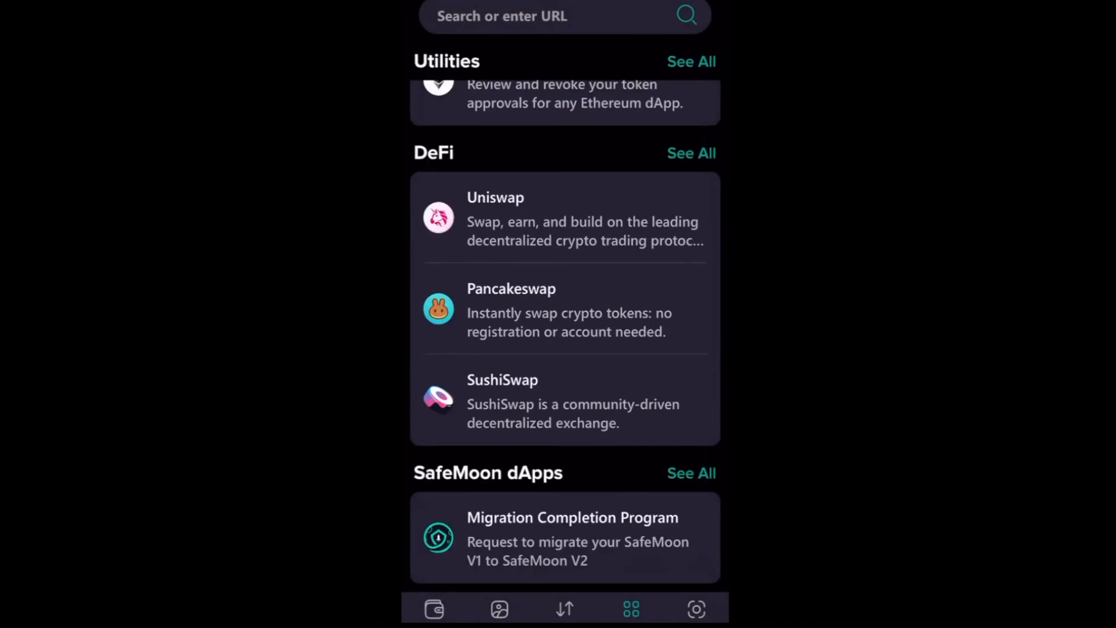
{"action": "scroll", "scroll_direction": "up", "scroll_amount": 3}
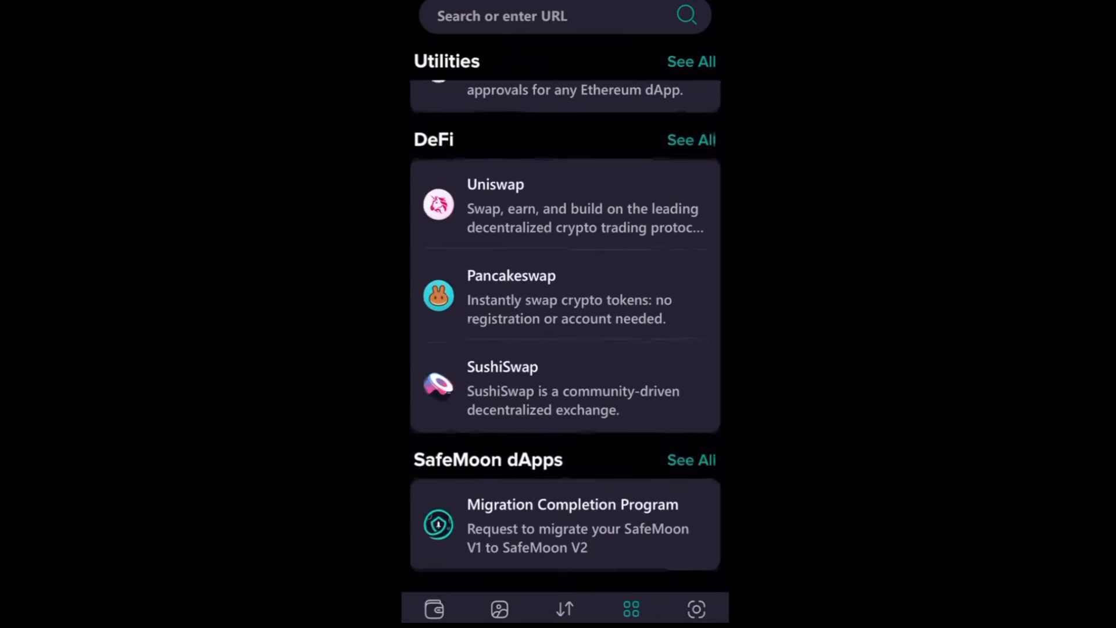
{"action": "scroll", "scroll_direction": "up", "scroll_amount": 3}
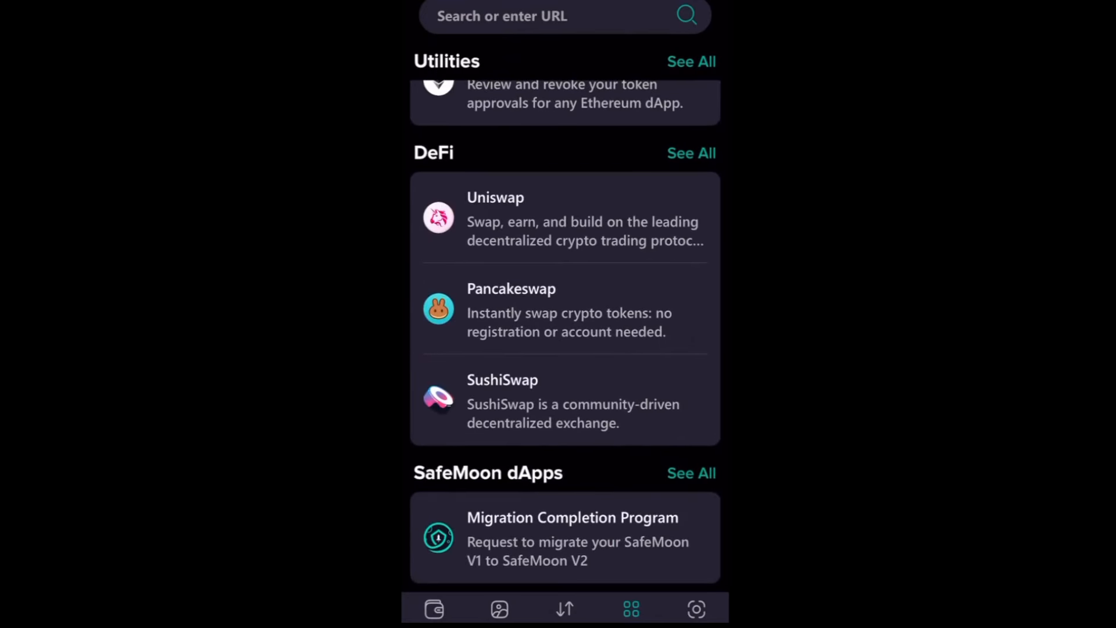
{"action": "left_click", "coordinate": [696, 609]}
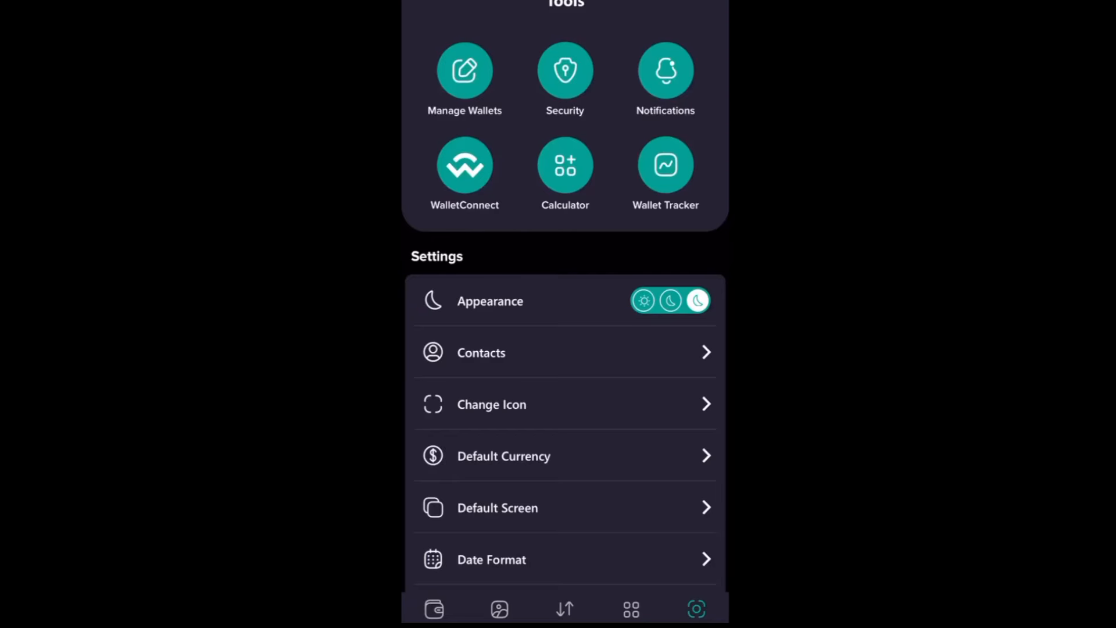
{"action": "scroll", "scroll_direction": "down", "scroll_amount": 3}
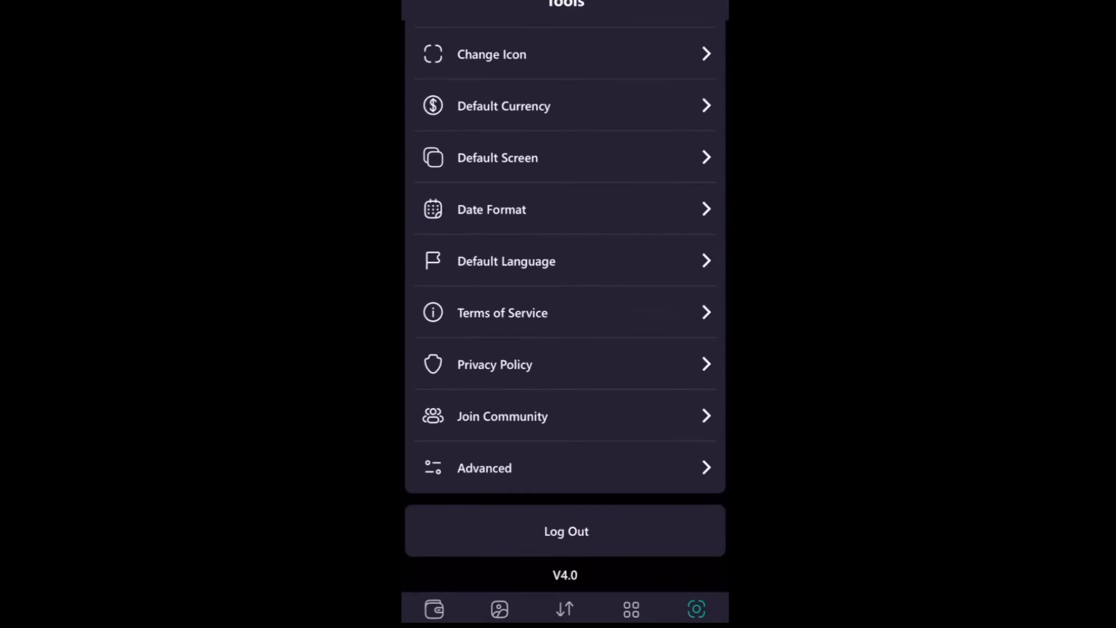
{"action": "scroll", "scroll_direction": "up", "scroll_amount": 3}
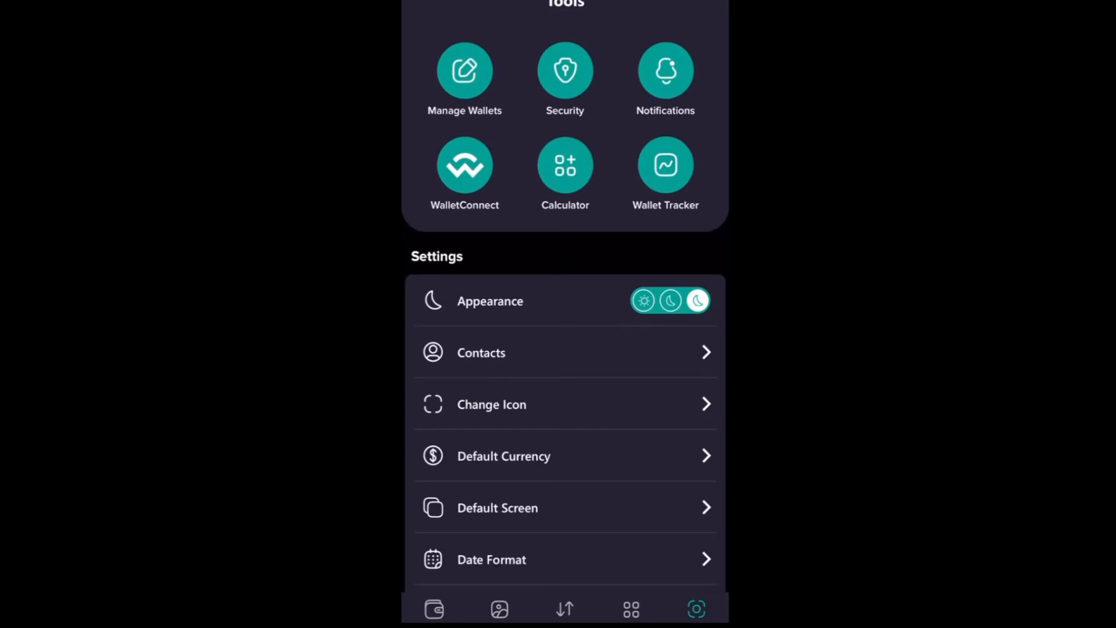
{"action": "left_click", "coordinate": [463, 69]}
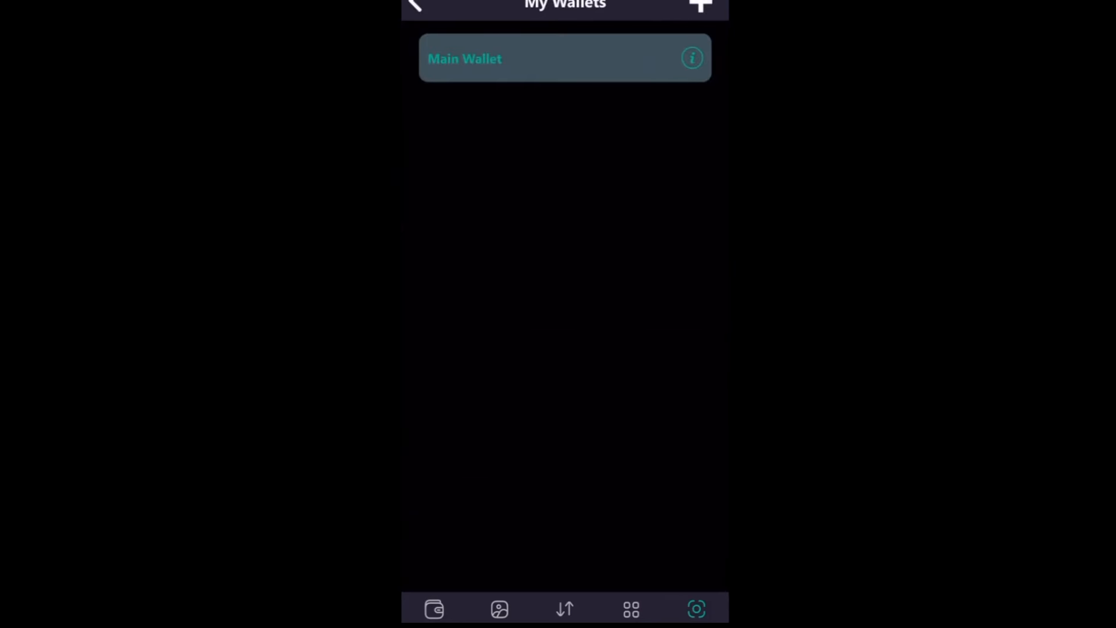
Step: Finish the clip and open Welks_Crypto's Wallet Beta post with its home-screen screenshot
{"action": "left_click", "coordinate": [696, 609]}
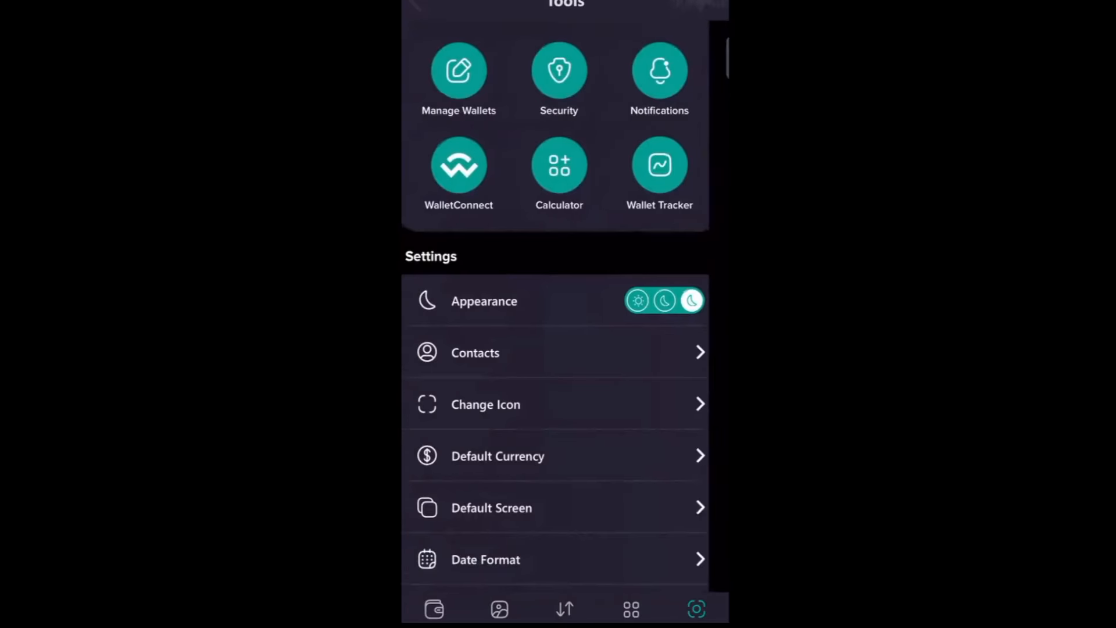
{"action": "left_click", "coordinate": [559, 69]}
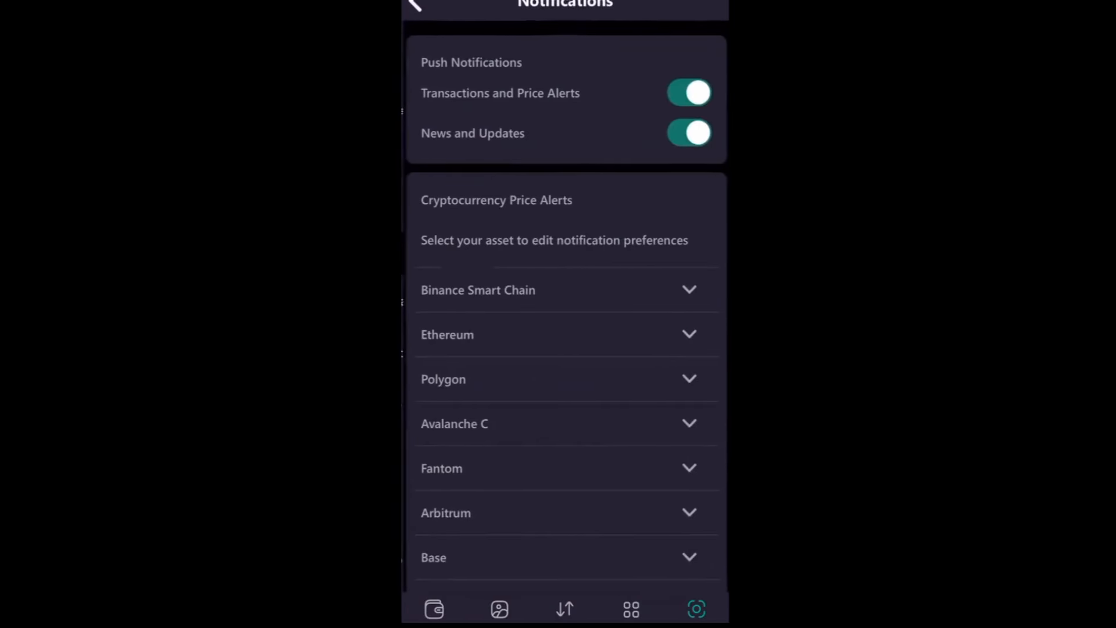
{"action": "left_click", "coordinate": [413, 6]}
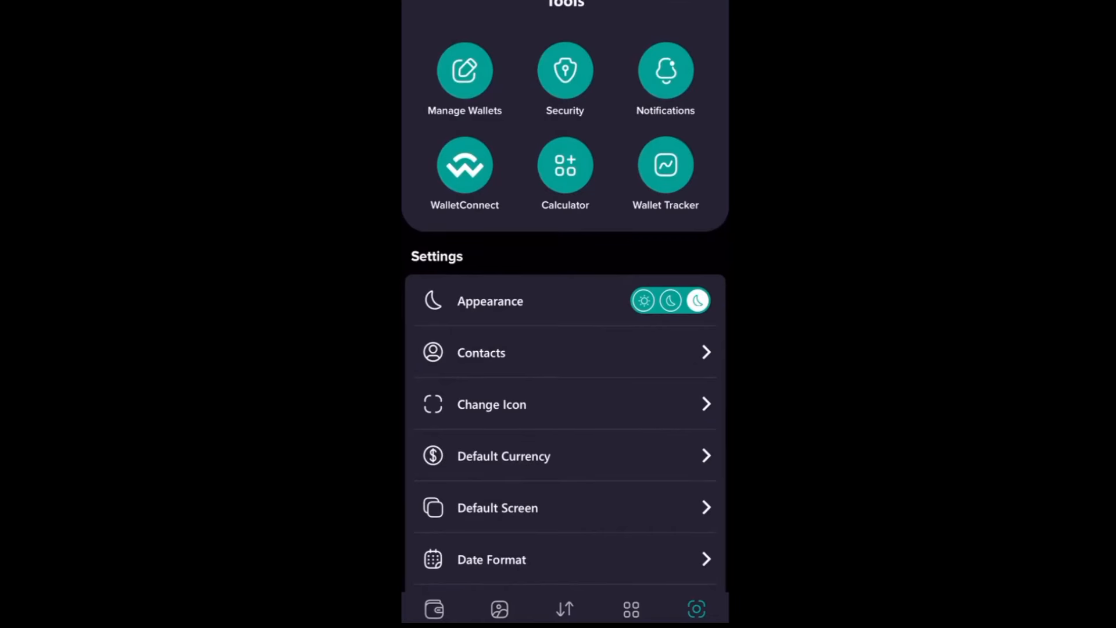
{"action": "left_click", "coordinate": [564, 165]}
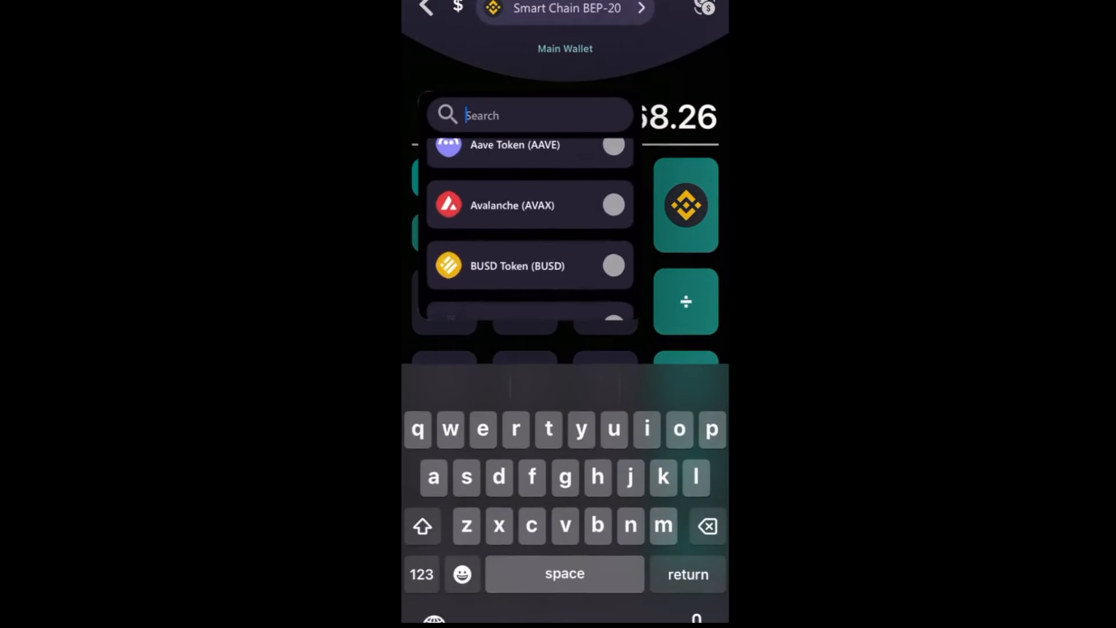
{"action": "scroll", "scroll_direction": "down", "scroll_amount": 3}
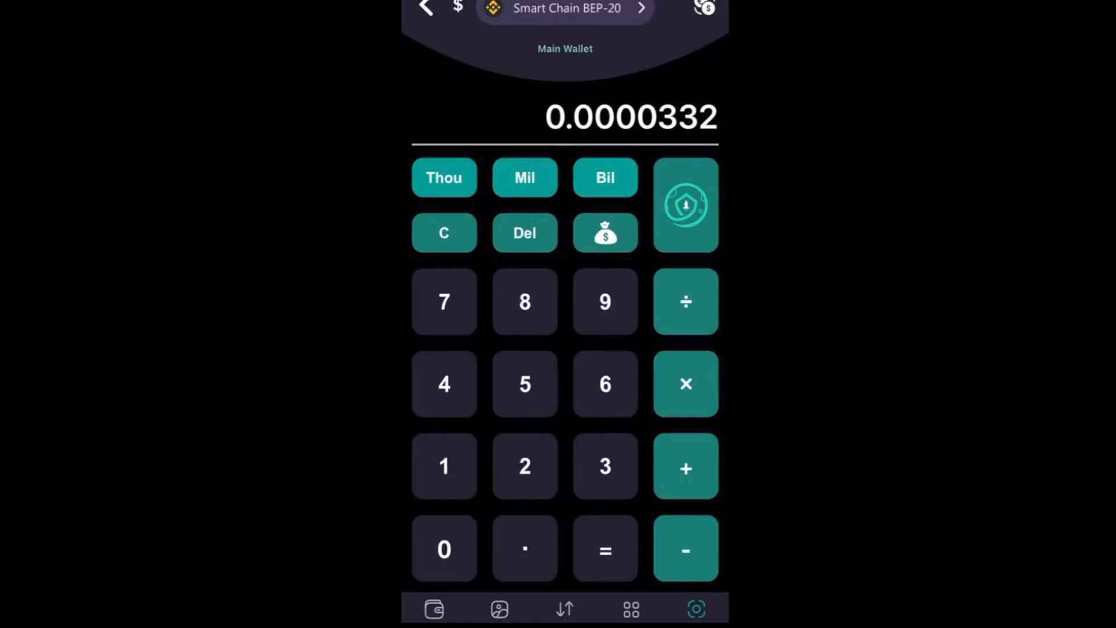
{"action": "left_click", "coordinate": [630, 608]}
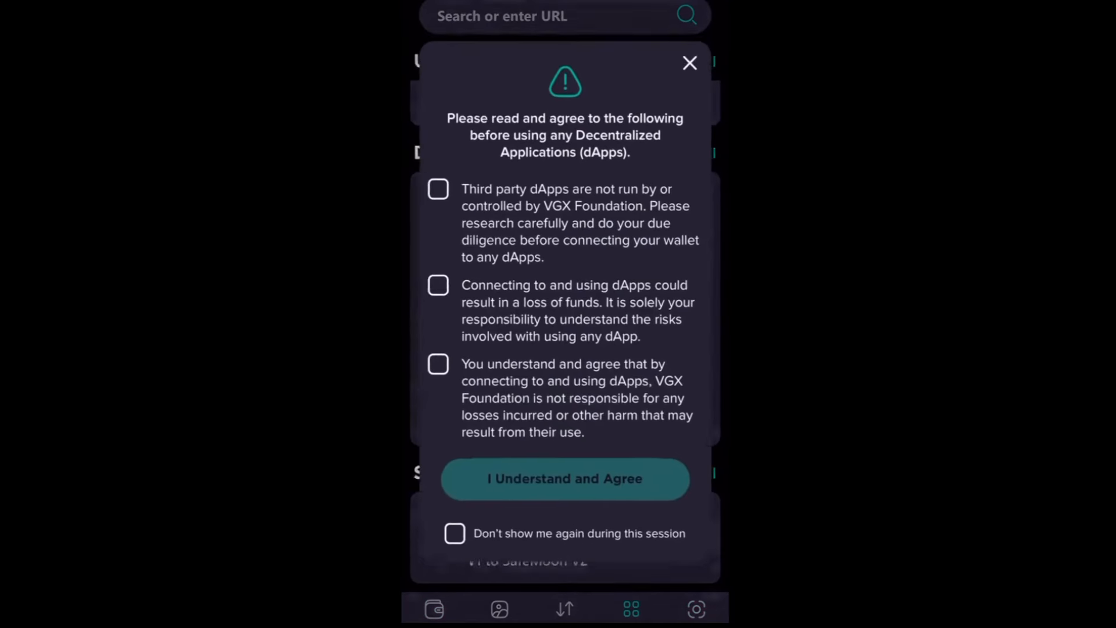
{"action": "left_click", "coordinate": [437, 188]}
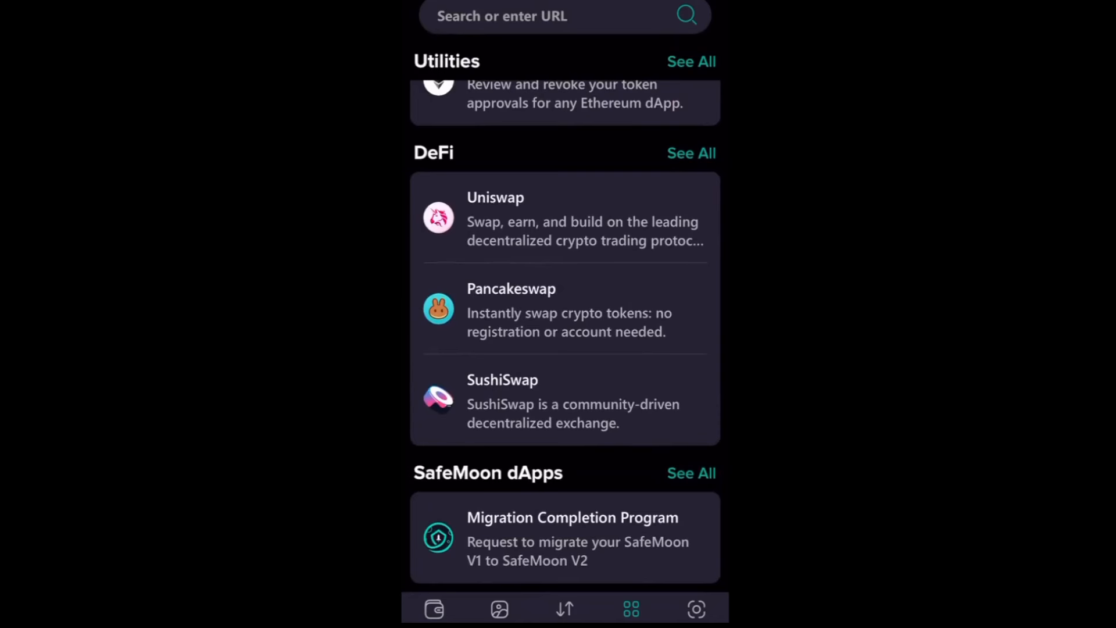
{"action": "left_click", "coordinate": [564, 537]}
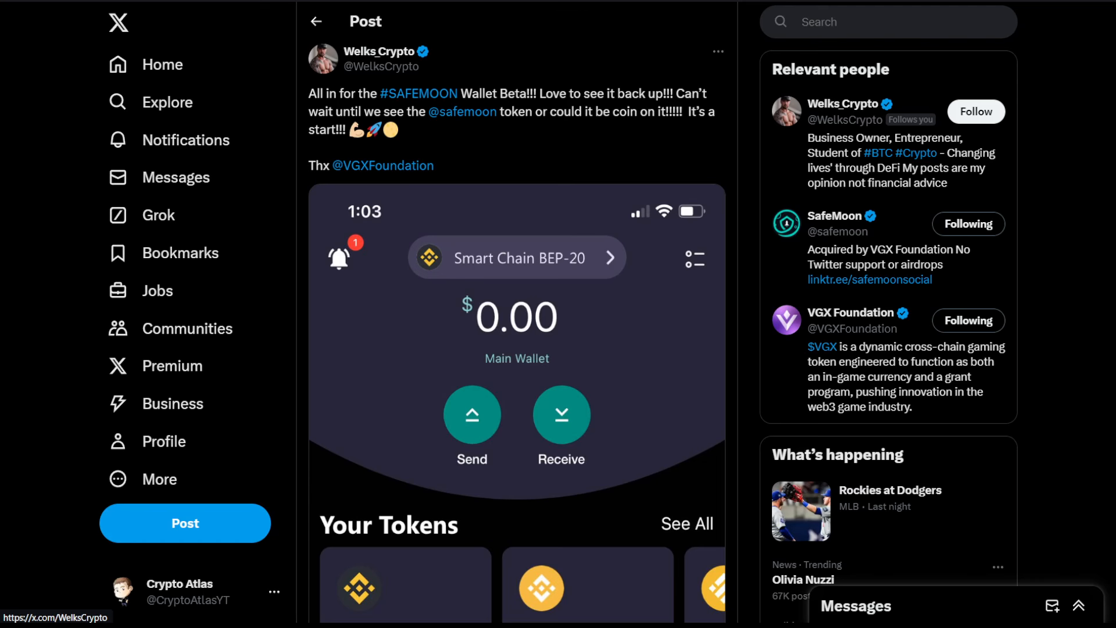
Step: Scroll through the tester's wallet preview, then back up to SafeMoon's Discord-feedback reply
{"action": "scroll", "scroll_direction": "down", "scroll_amount": 3}
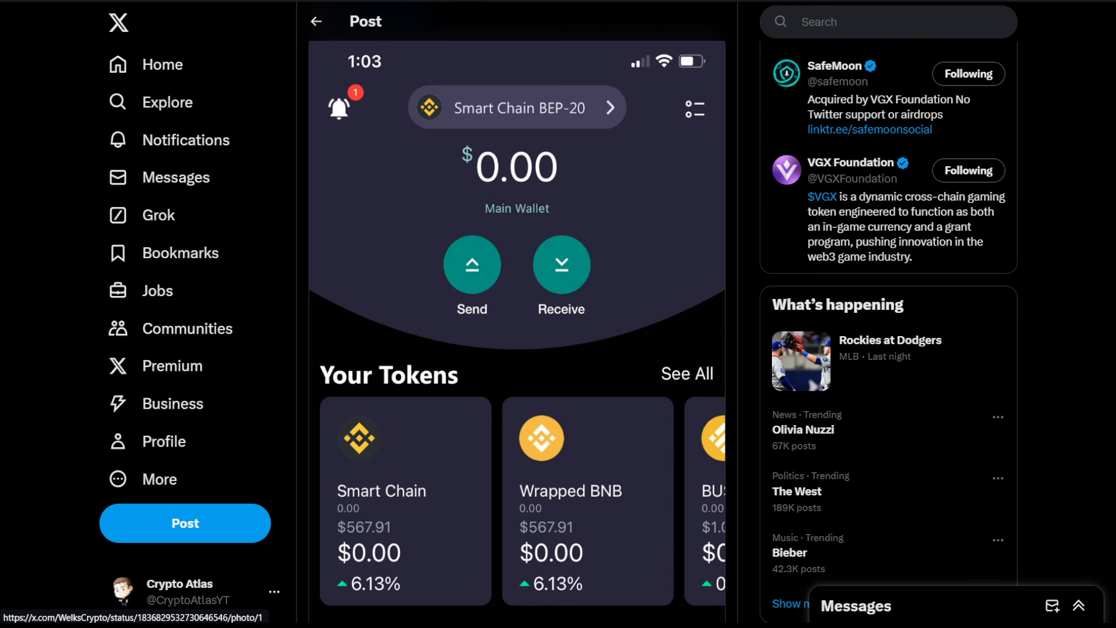
{"action": "scroll", "scroll_direction": "down", "scroll_amount": 3}
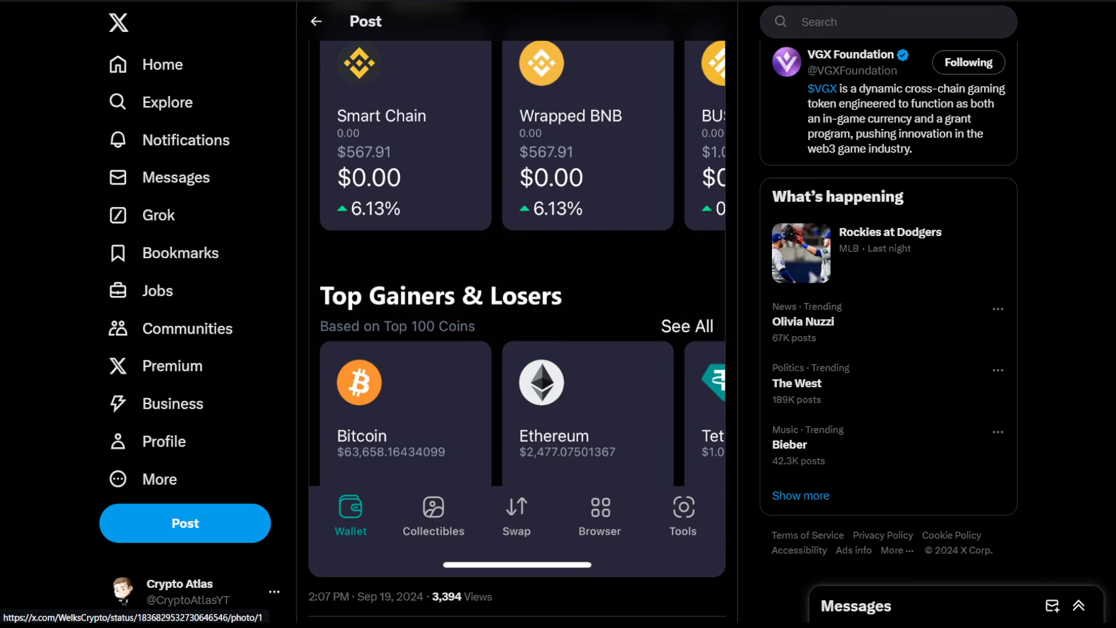
{"action": "scroll", "scroll_direction": "up", "scroll_amount": 3}
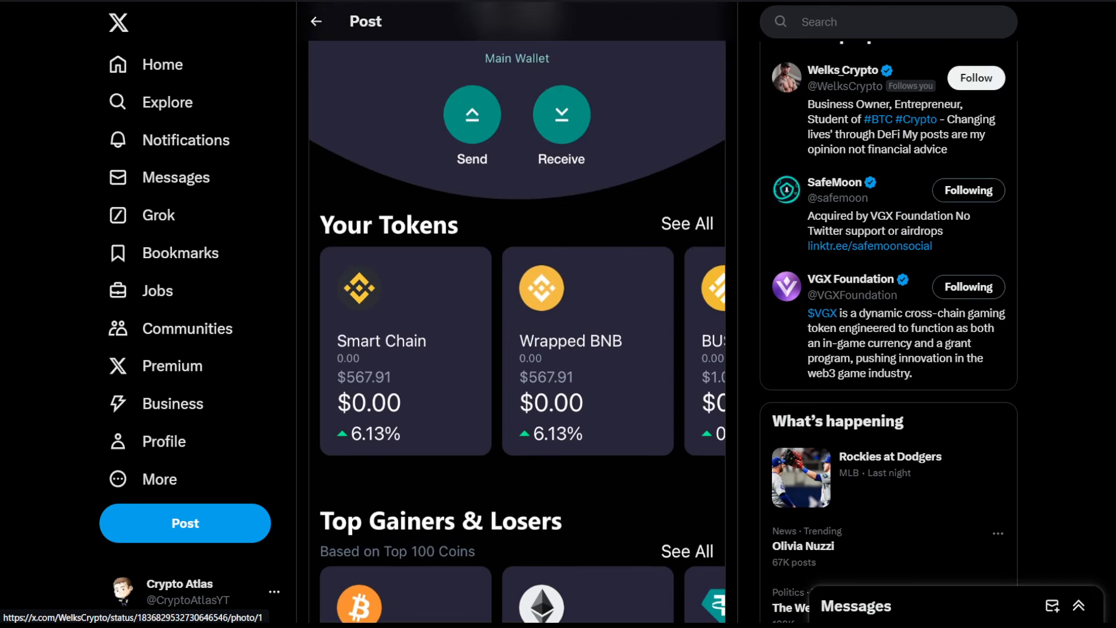
{"action": "scroll", "scroll_direction": "up", "scroll_amount": 3}
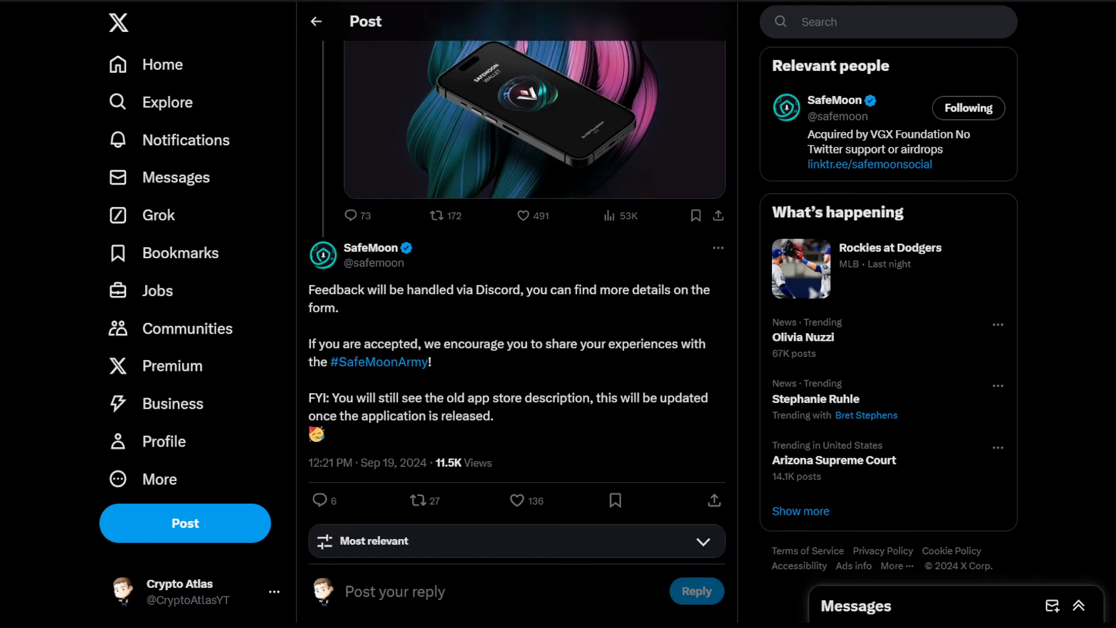
Step: Scroll down the announcement's replies until the 'Signup successful!' image is fully shown
{"action": "scroll", "scroll_direction": "up", "scroll_amount": 3}
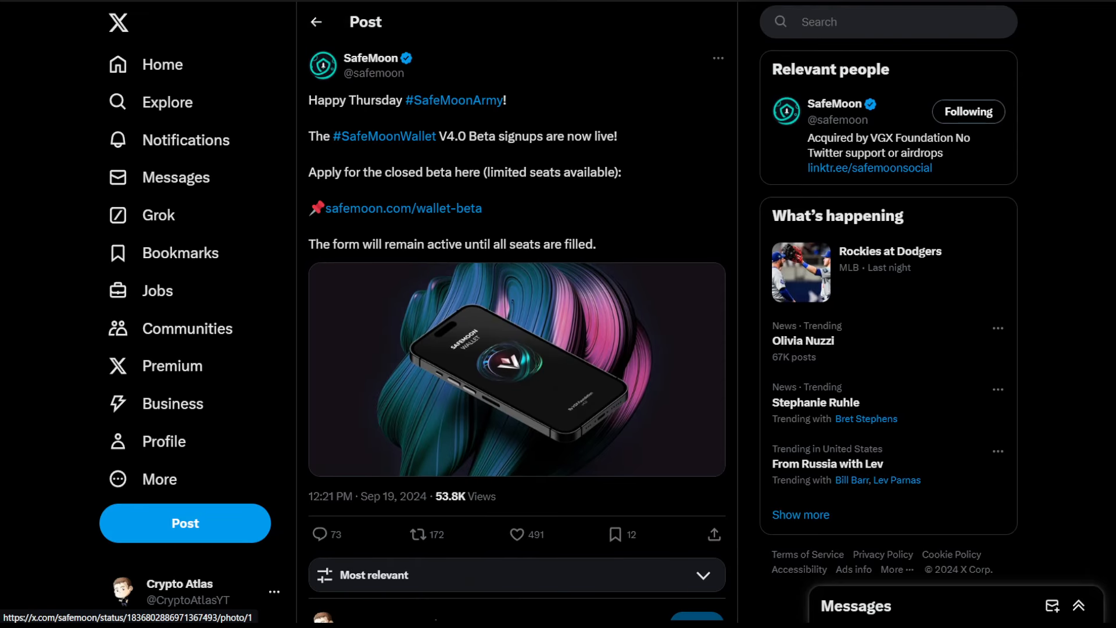
{"action": "scroll", "scroll_direction": "down", "scroll_amount": 3}
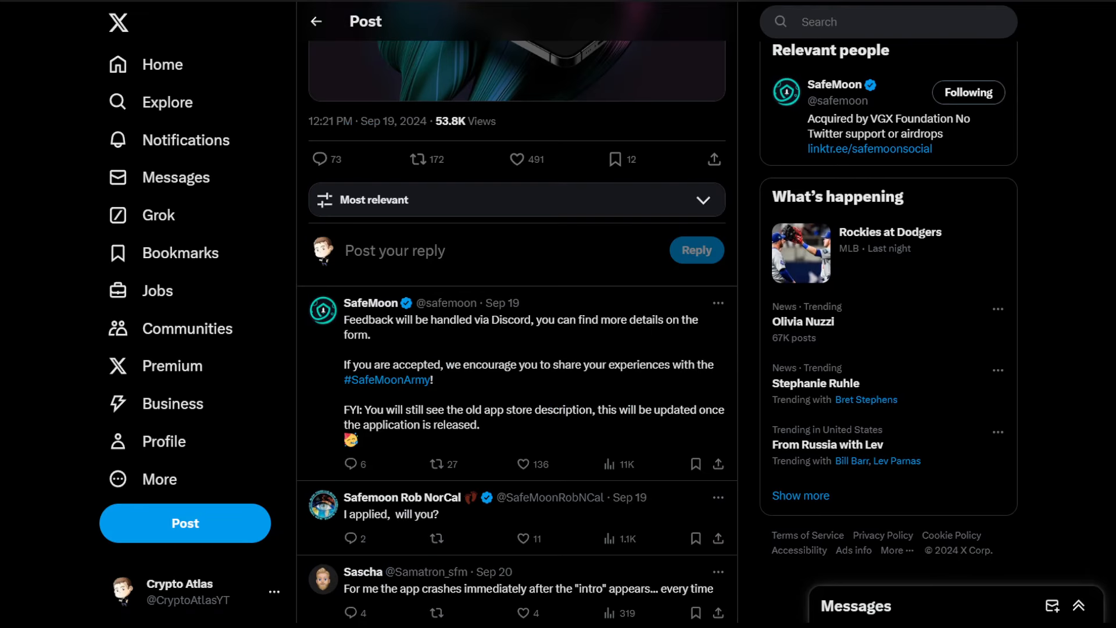
{"action": "scroll", "scroll_direction": "down", "scroll_amount": 3}
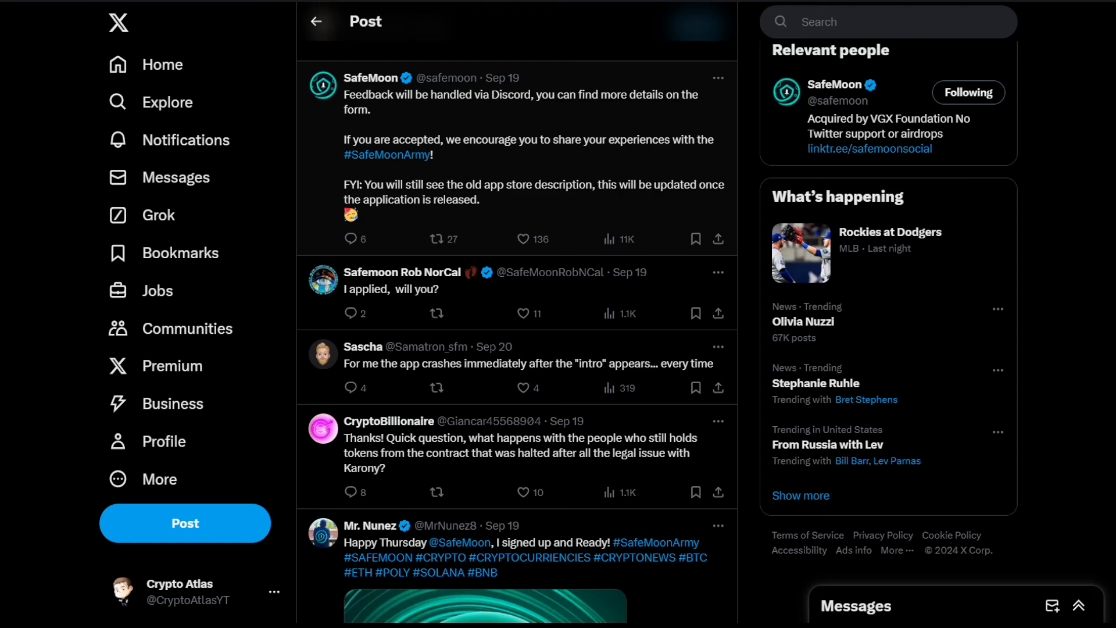
{"action": "scroll", "scroll_direction": "down", "scroll_amount": 3}
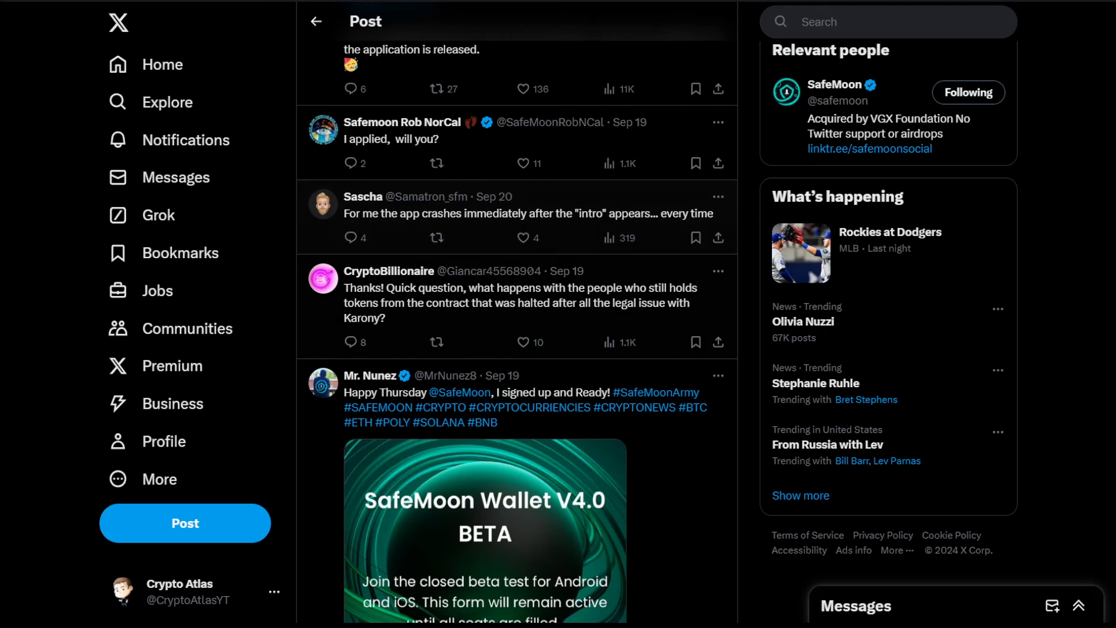
{"action": "scroll", "scroll_direction": "down", "scroll_amount": 3}
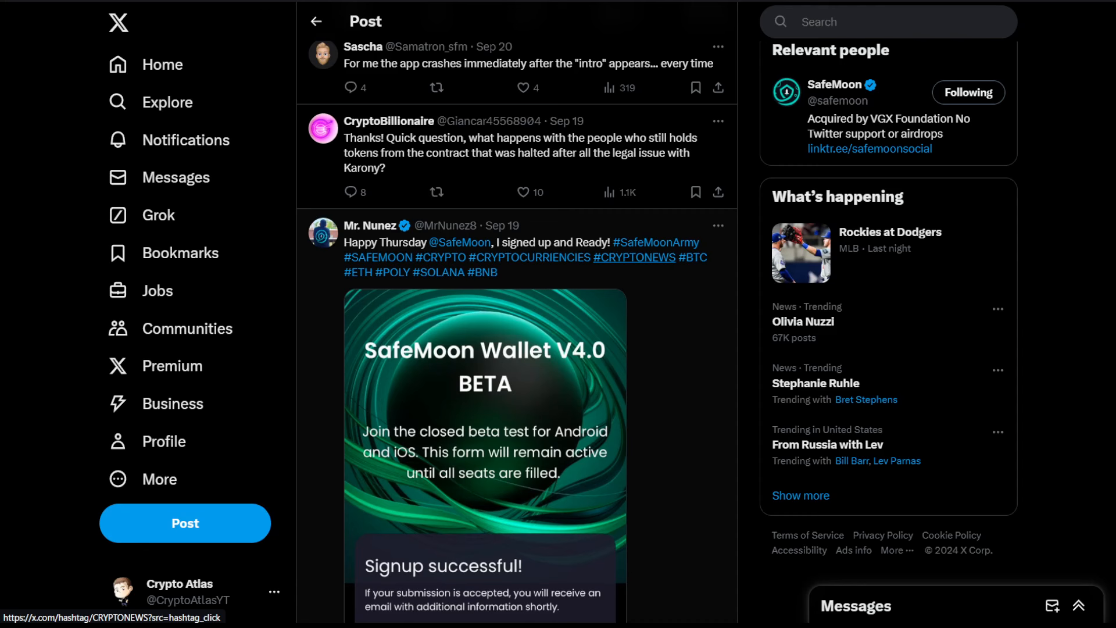
{"action": "scroll", "scroll_direction": "down", "scroll_amount": 3}
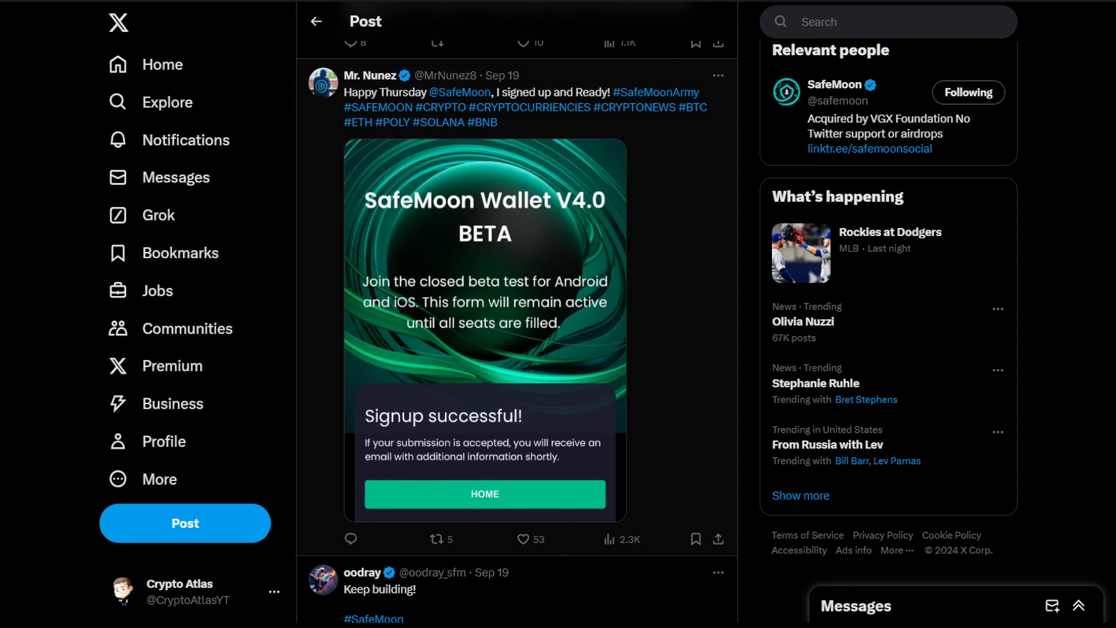
{"action": "scroll", "scroll_direction": "up", "scroll_amount": 3}
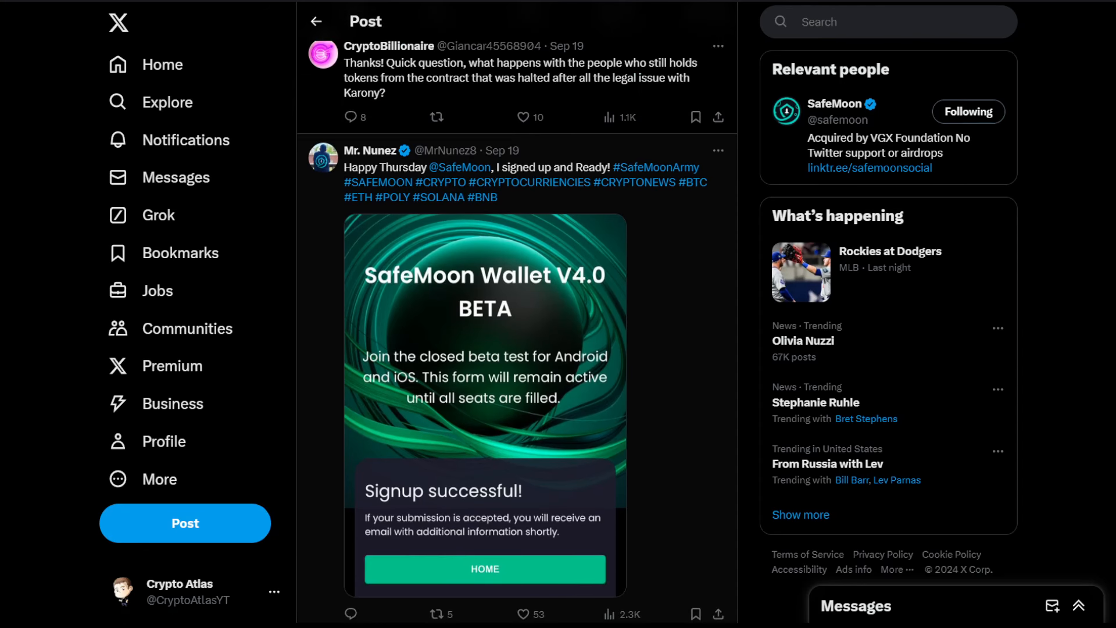
{"action": "scroll", "scroll_direction": "down", "scroll_amount": 3}
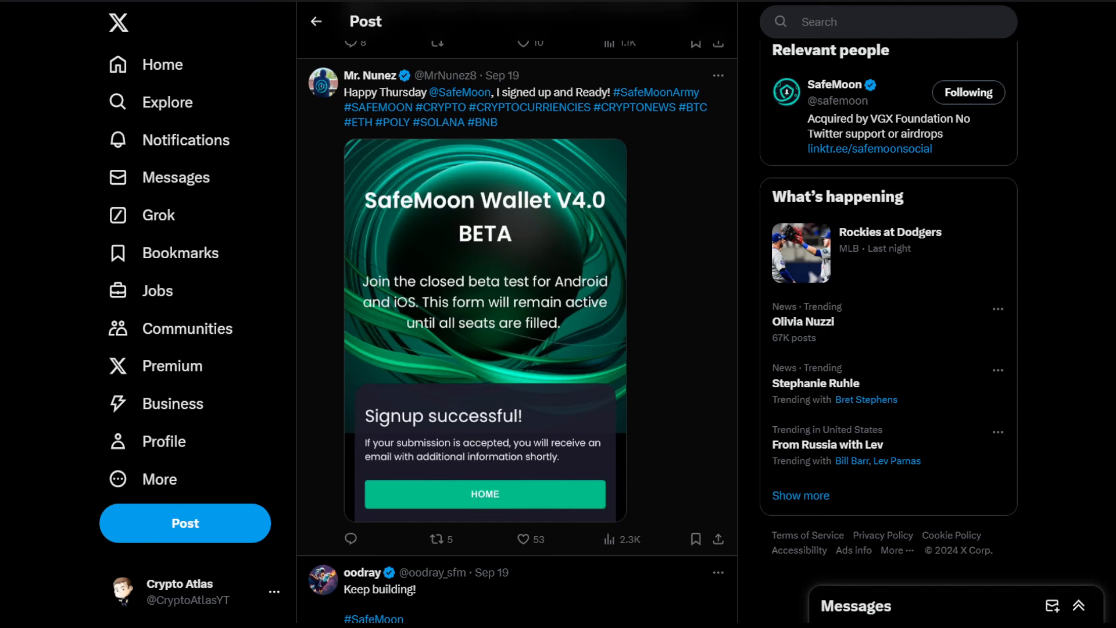
{"action": "scroll", "scroll_direction": "down", "scroll_amount": 3}
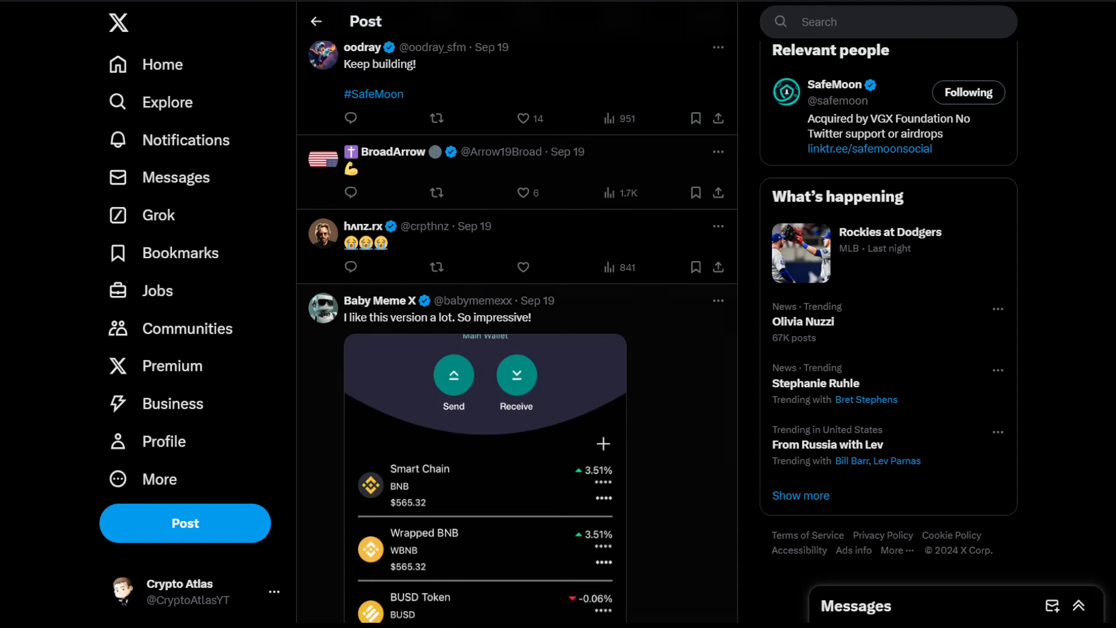
Step: Scroll past scam-alert GIFs and the second signup image to short old-SFM and Discord comments
{"action": "scroll", "scroll_direction": "up", "scroll_amount": 3}
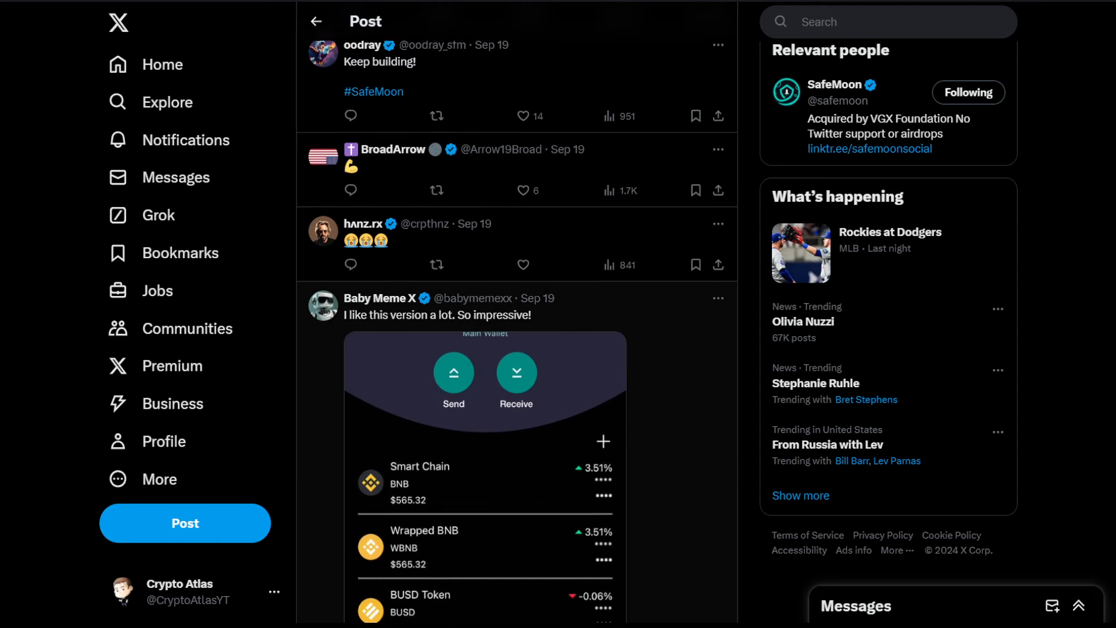
{"action": "scroll", "scroll_direction": "down", "scroll_amount": 3}
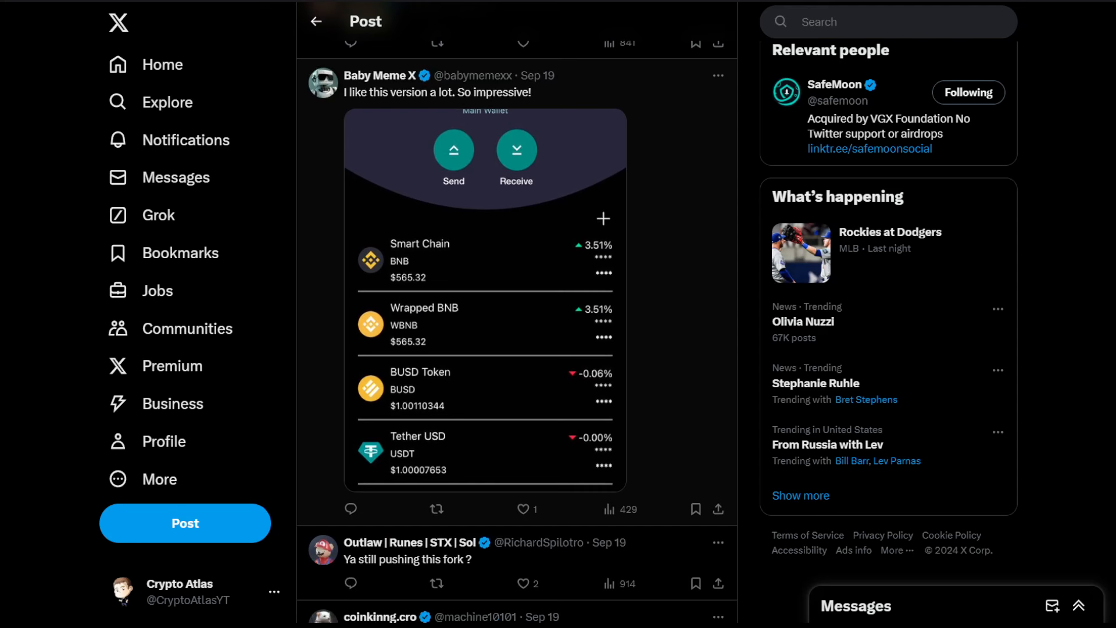
{"action": "scroll", "scroll_direction": "down", "scroll_amount": 3}
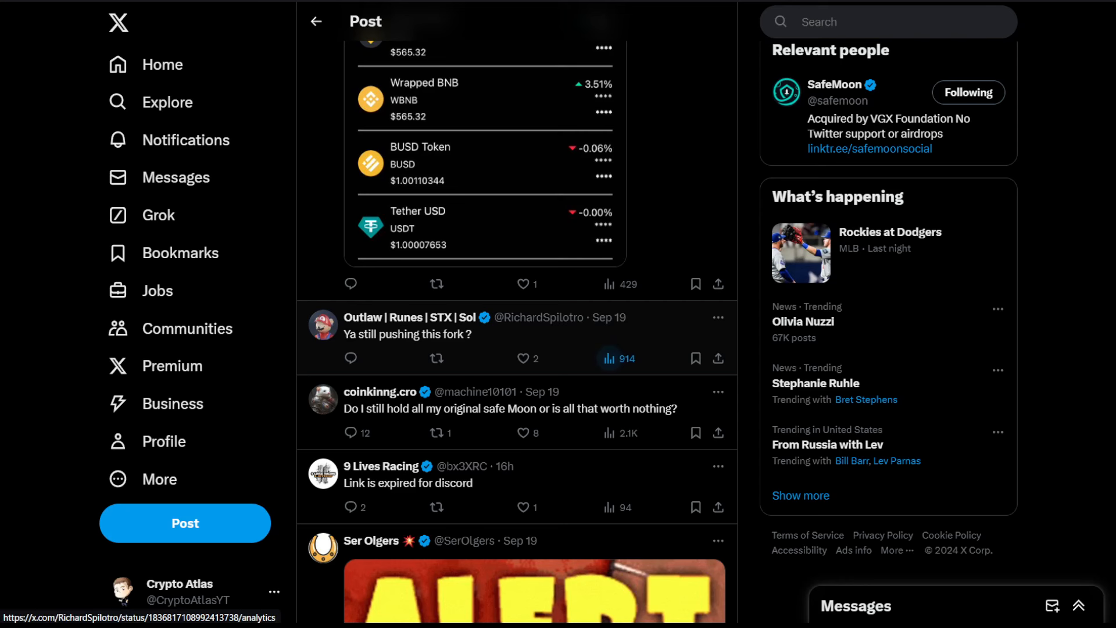
{"action": "scroll", "scroll_direction": "down", "scroll_amount": 3}
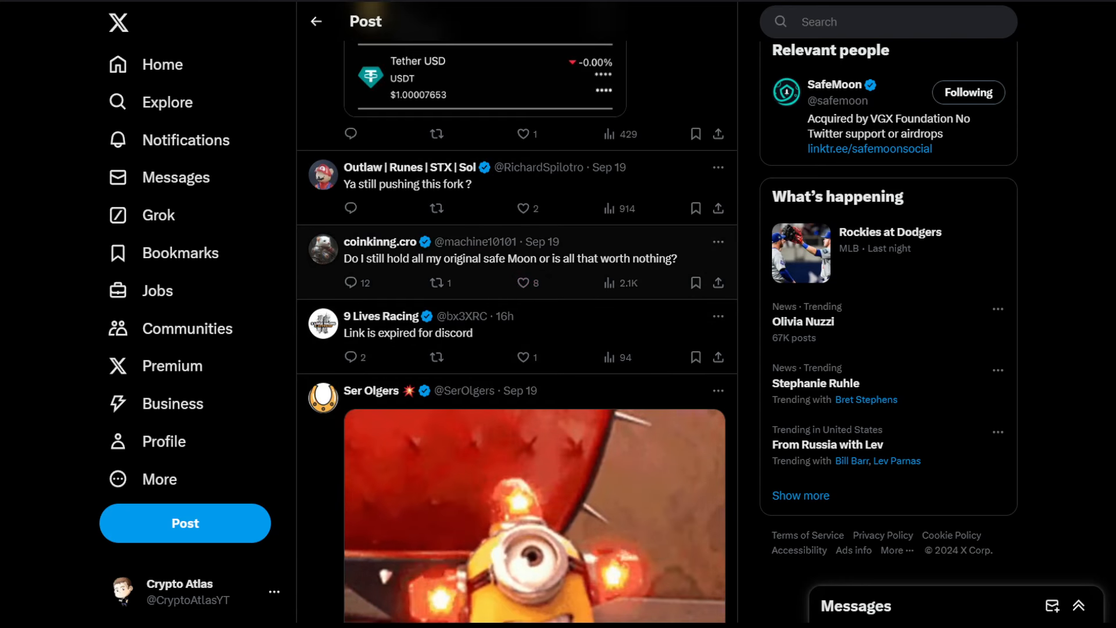
{"action": "scroll", "scroll_direction": "down", "scroll_amount": 3}
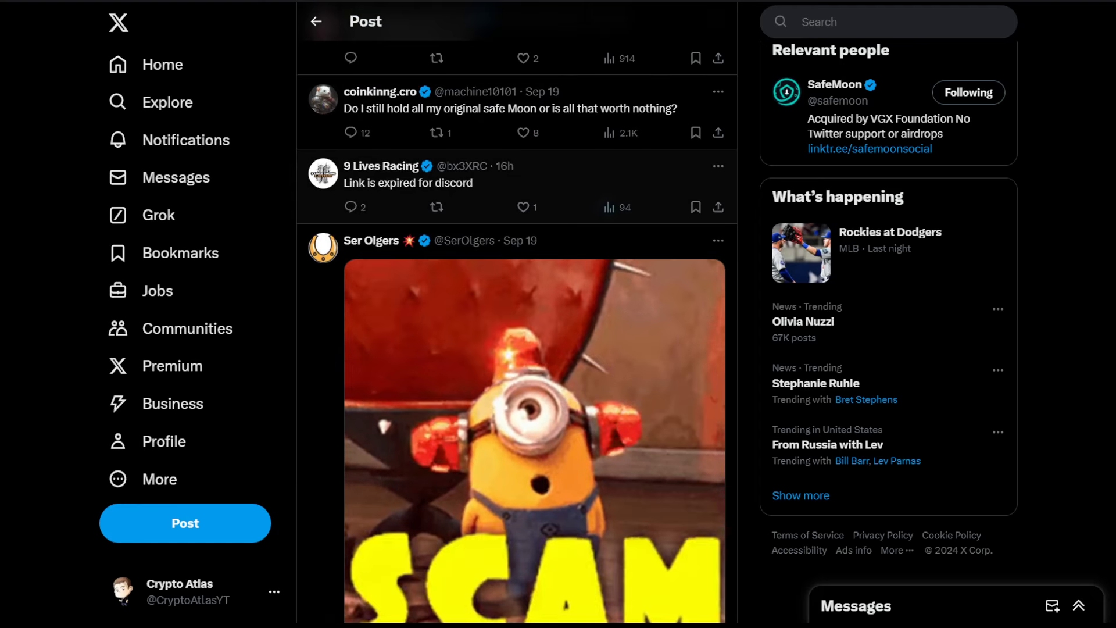
{"action": "scroll", "scroll_direction": "down", "scroll_amount": 3}
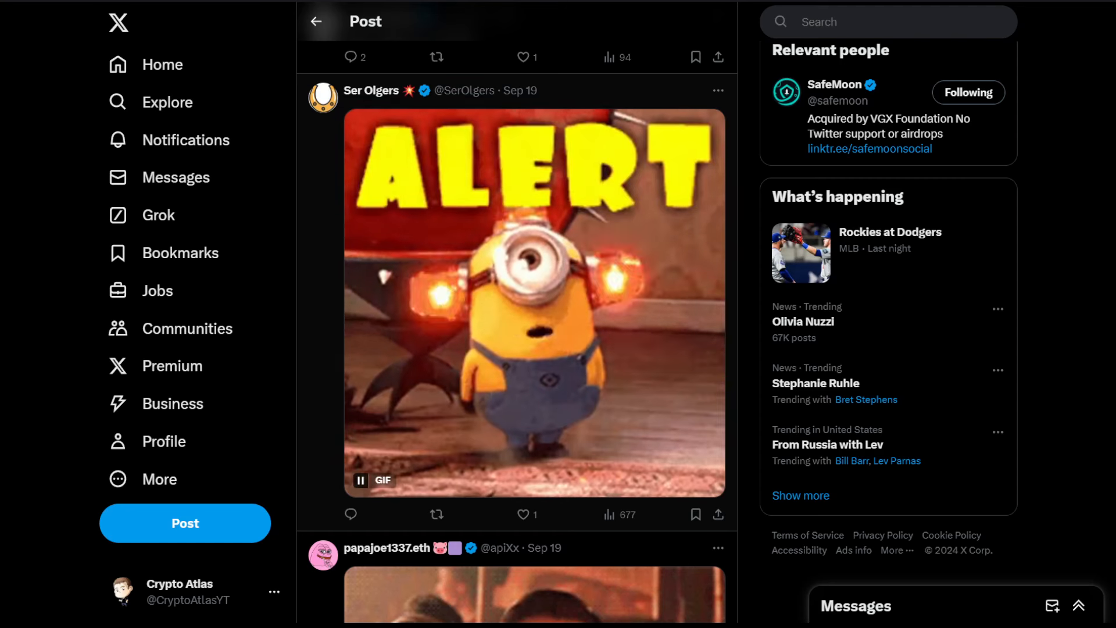
{"action": "scroll", "scroll_direction": "down", "scroll_amount": 3}
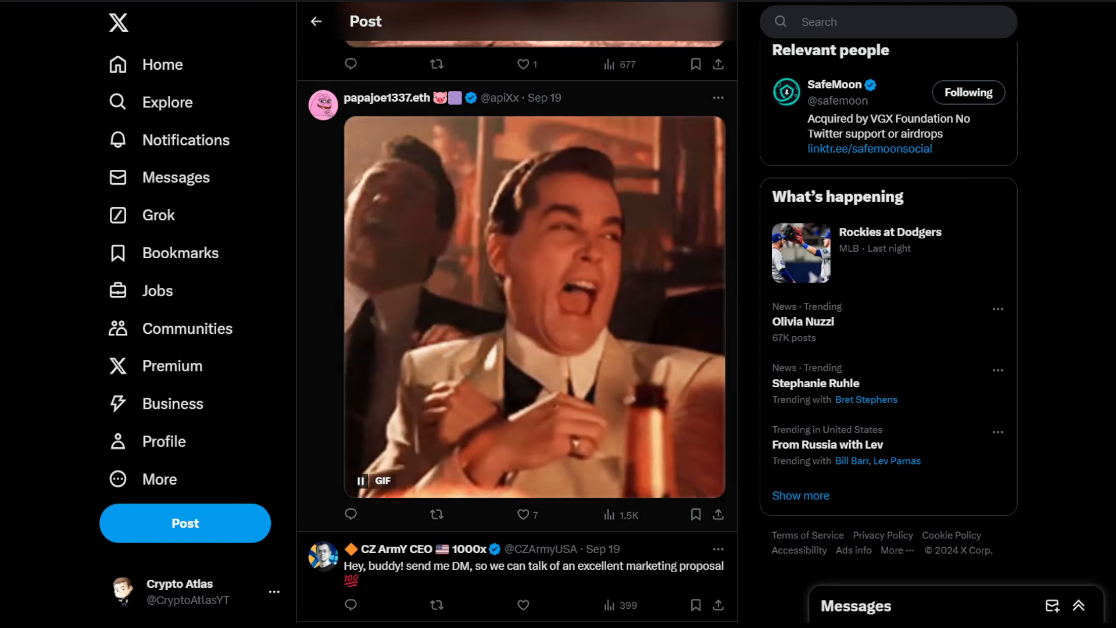
{"action": "scroll", "scroll_direction": "down", "scroll_amount": 3}
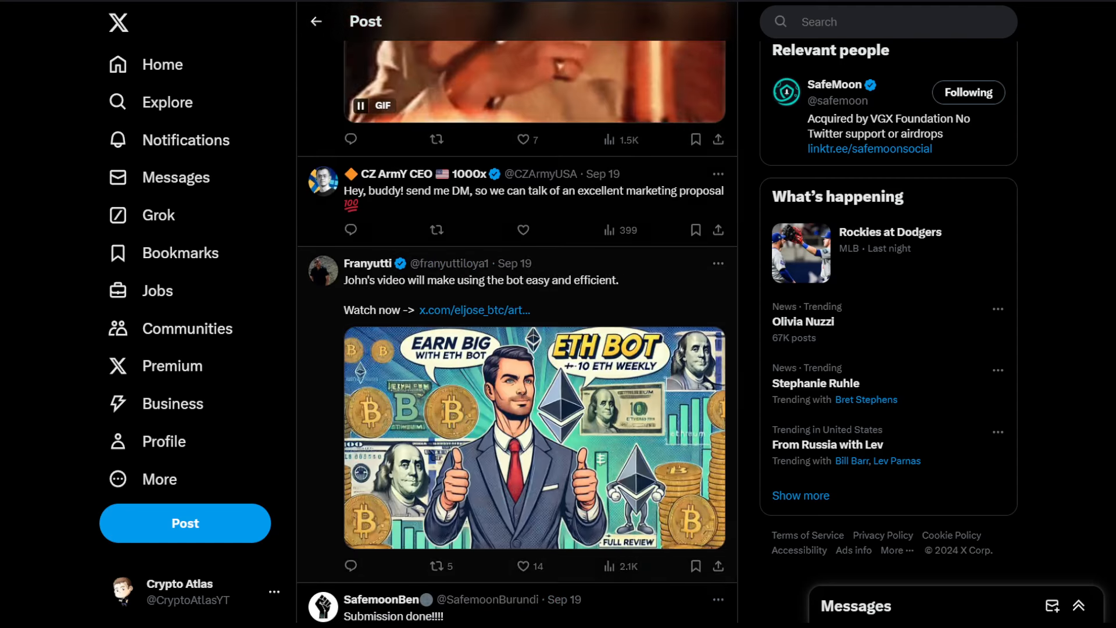
{"action": "scroll", "scroll_direction": "down", "scroll_amount": 3}
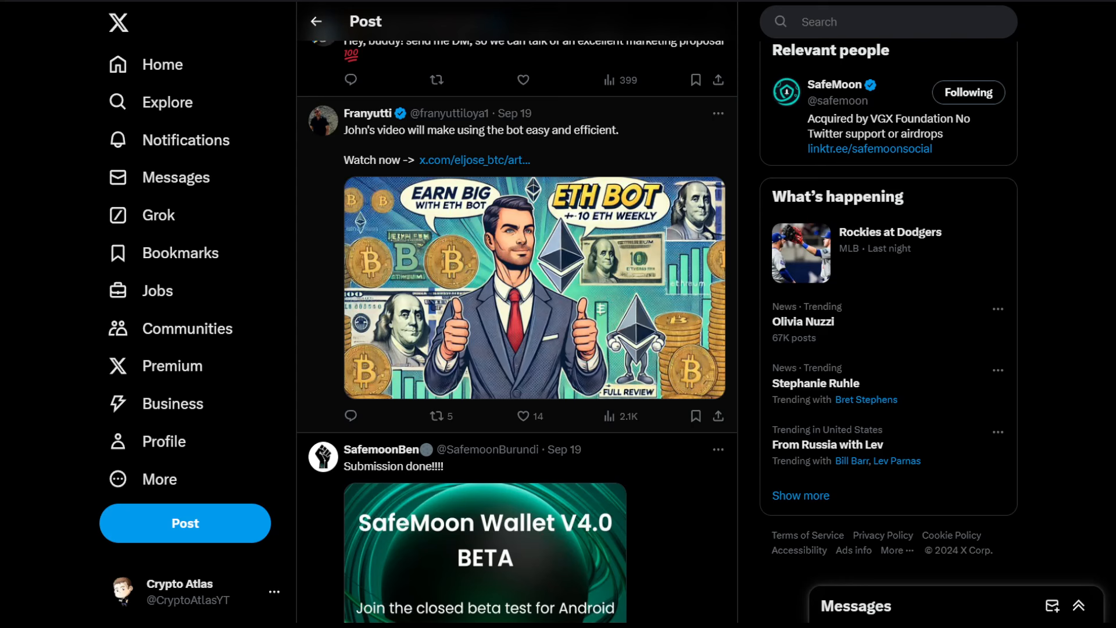
{"action": "scroll", "scroll_direction": "down", "scroll_amount": 3}
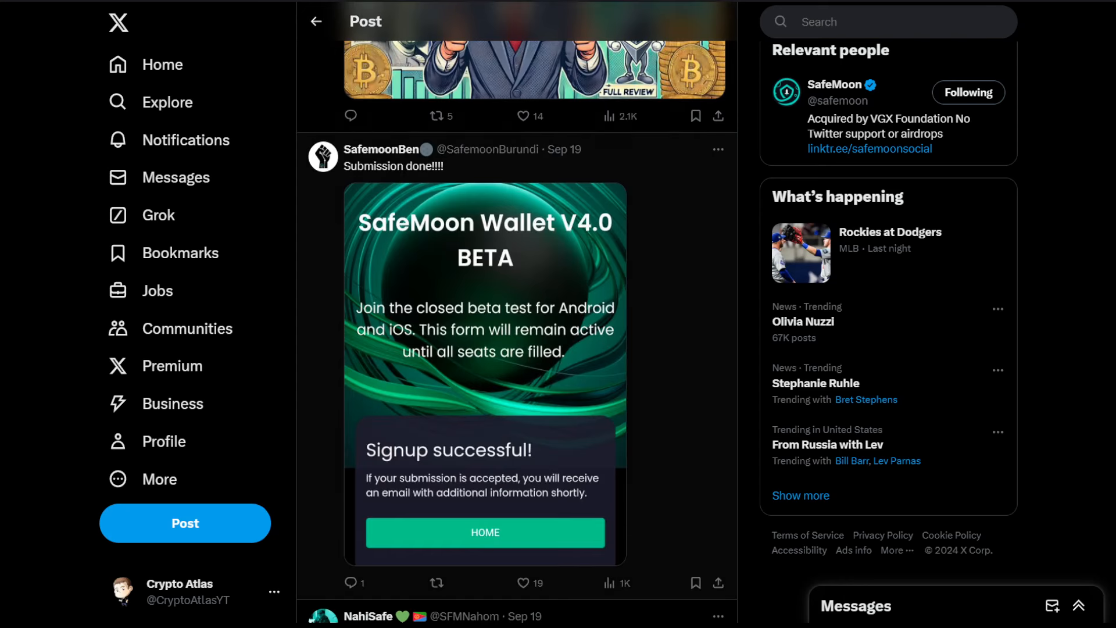
{"action": "scroll", "scroll_direction": "down", "scroll_amount": 3}
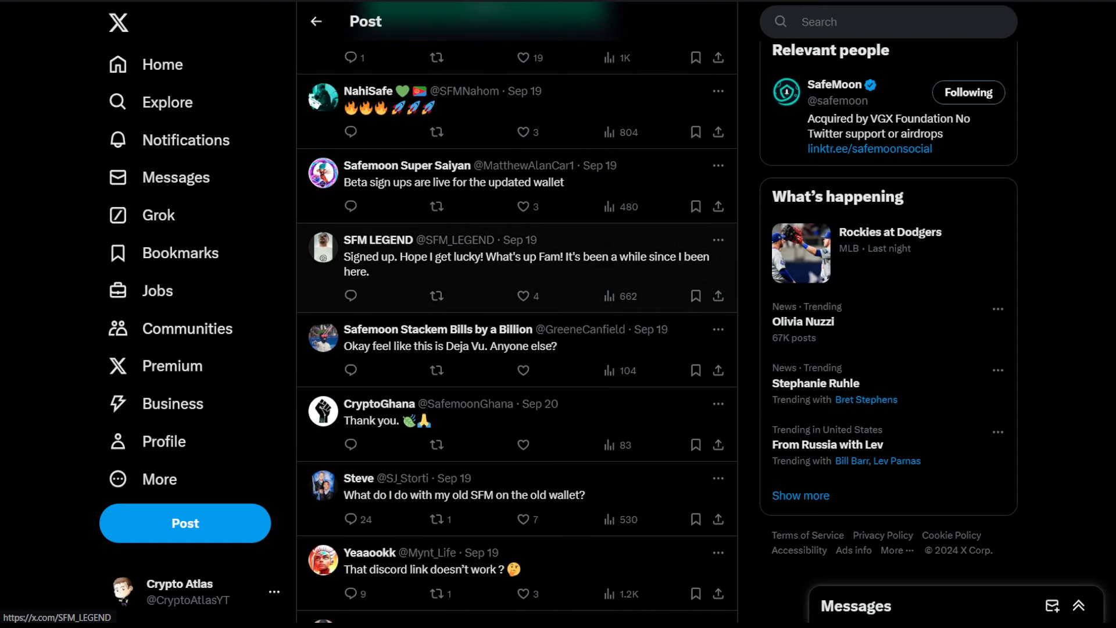
Step: Skim further down the replies, then scroll back up to SafeMoon's Discord feedback reply and app-crash complaints
{"action": "left_click", "coordinate": [522, 295]}
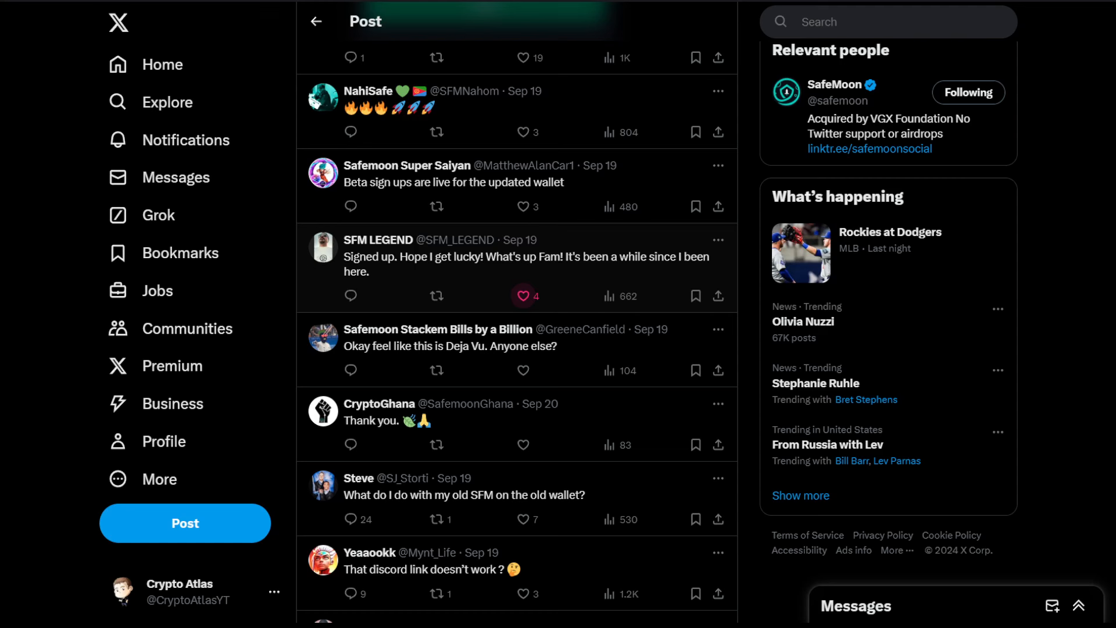
{"action": "left_click", "coordinate": [522, 295]}
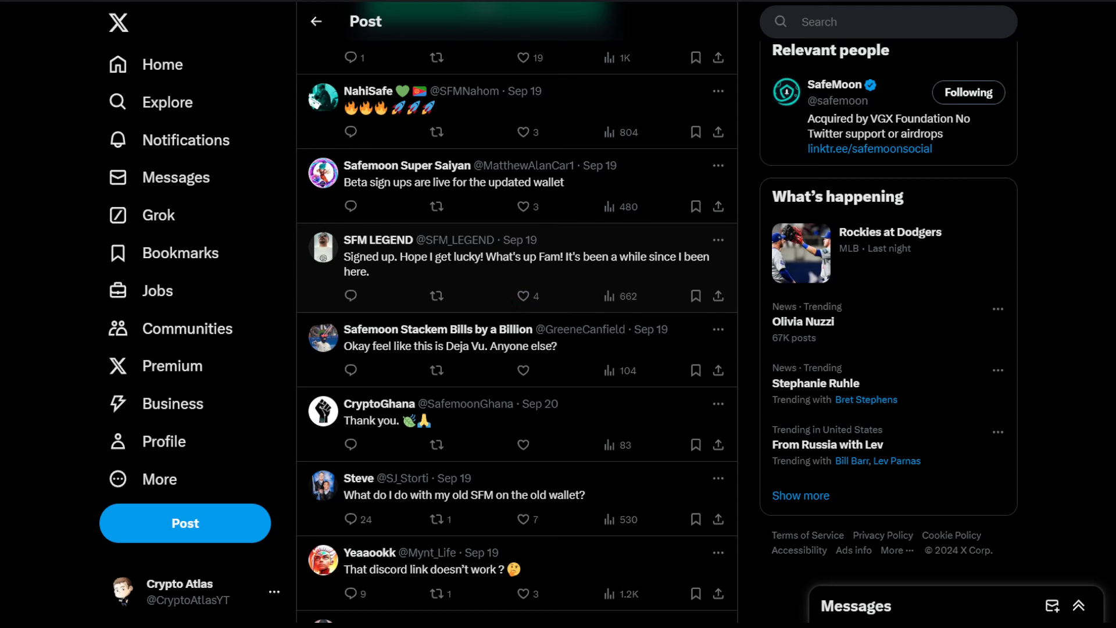
{"action": "scroll", "scroll_direction": "down", "scroll_amount": 3}
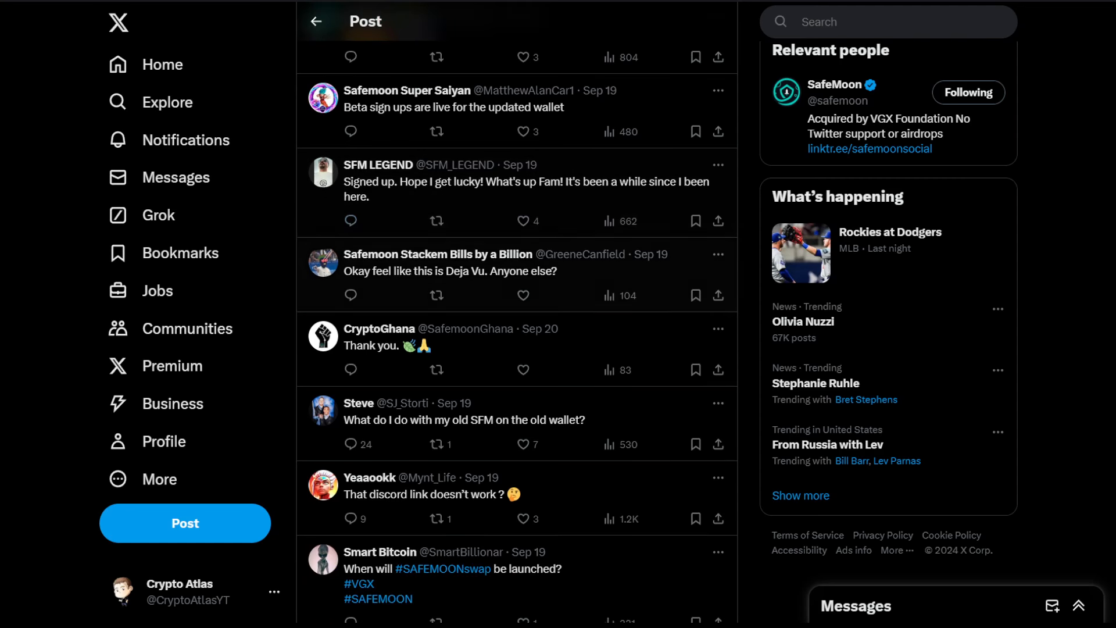
{"action": "scroll", "scroll_direction": "down", "scroll_amount": 3}
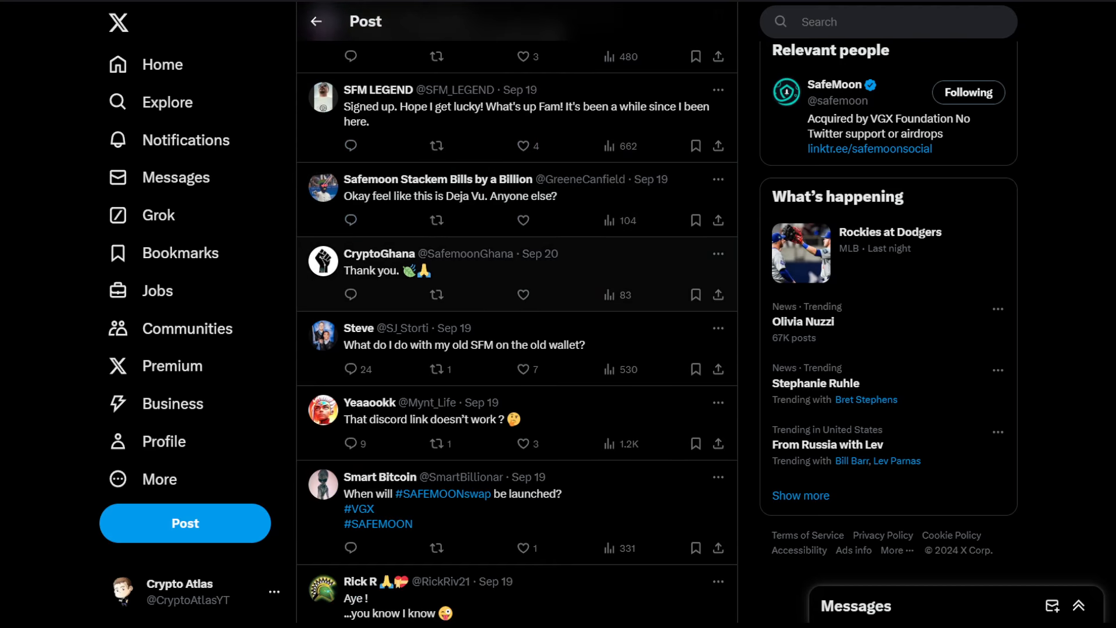
{"action": "scroll", "scroll_direction": "down", "scroll_amount": 3}
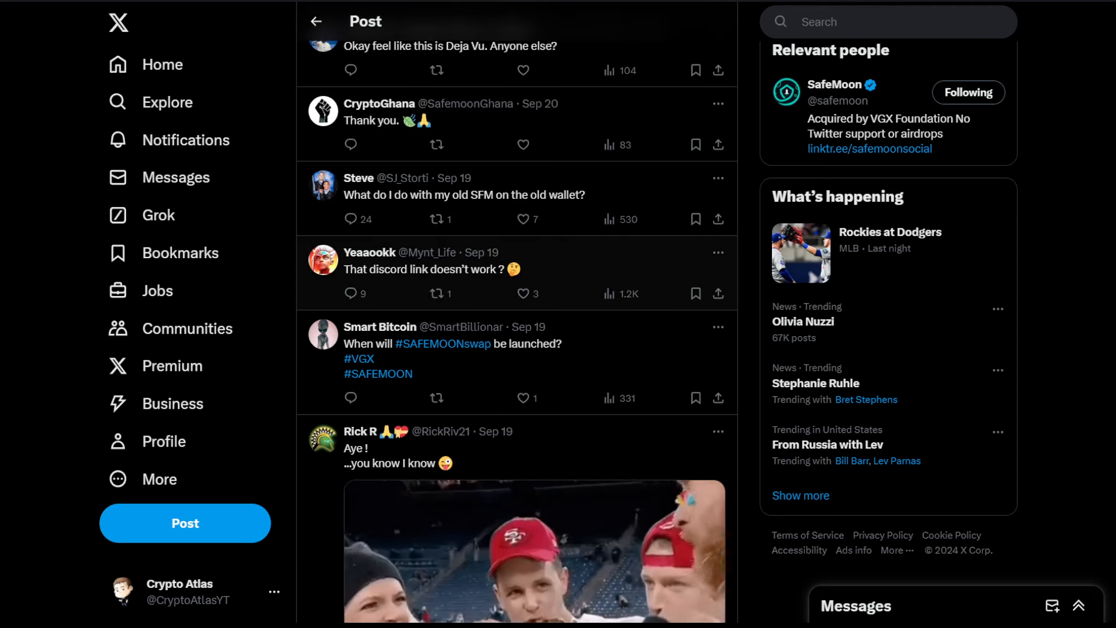
{"action": "scroll", "scroll_direction": "down", "scroll_amount": 3}
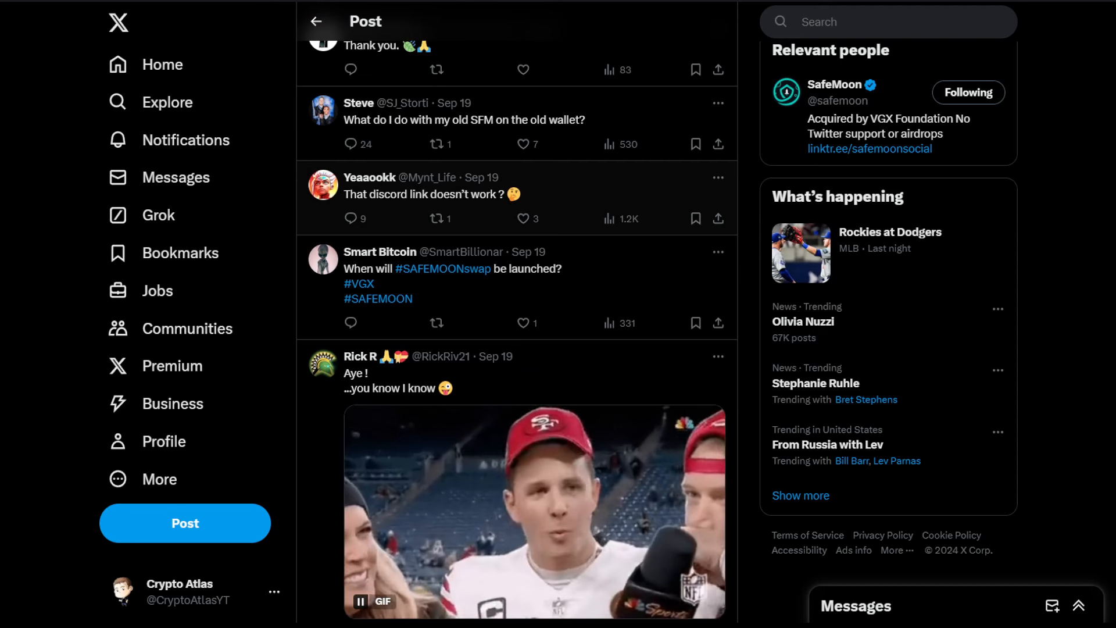
{"action": "scroll", "scroll_direction": "down", "scroll_amount": 3}
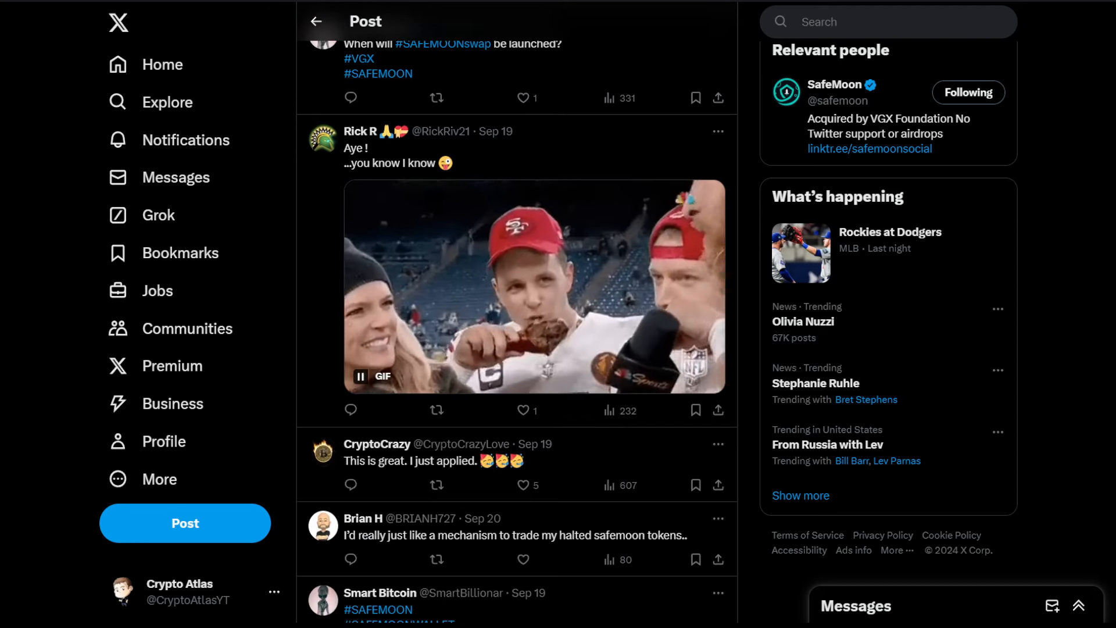
{"action": "scroll", "scroll_direction": "down", "scroll_amount": 3}
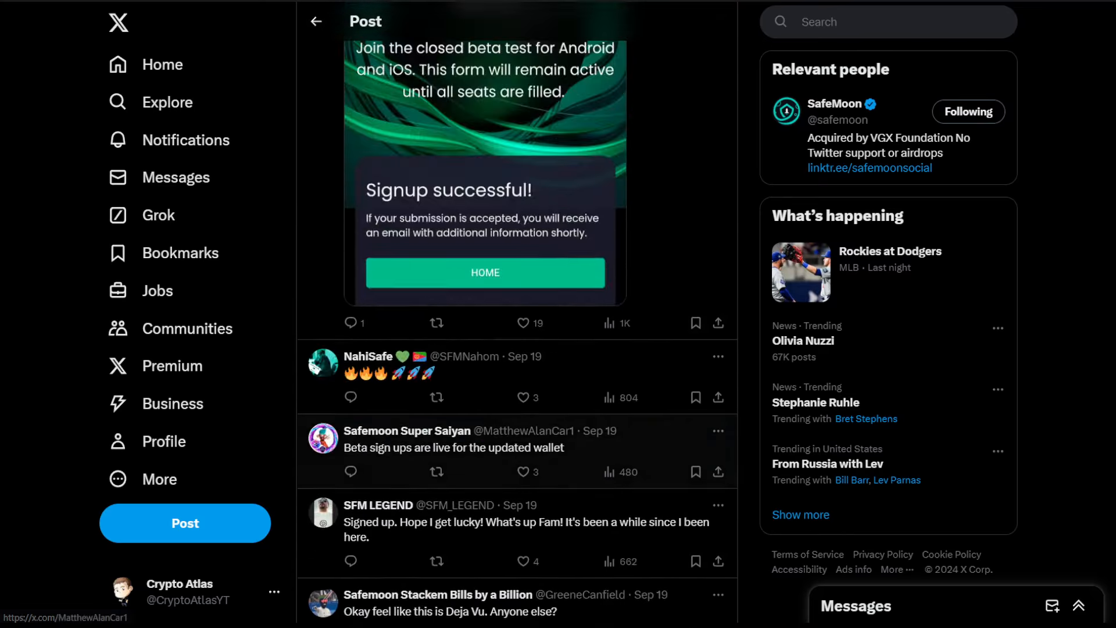
{"action": "scroll", "scroll_direction": "up", "scroll_amount": 3}
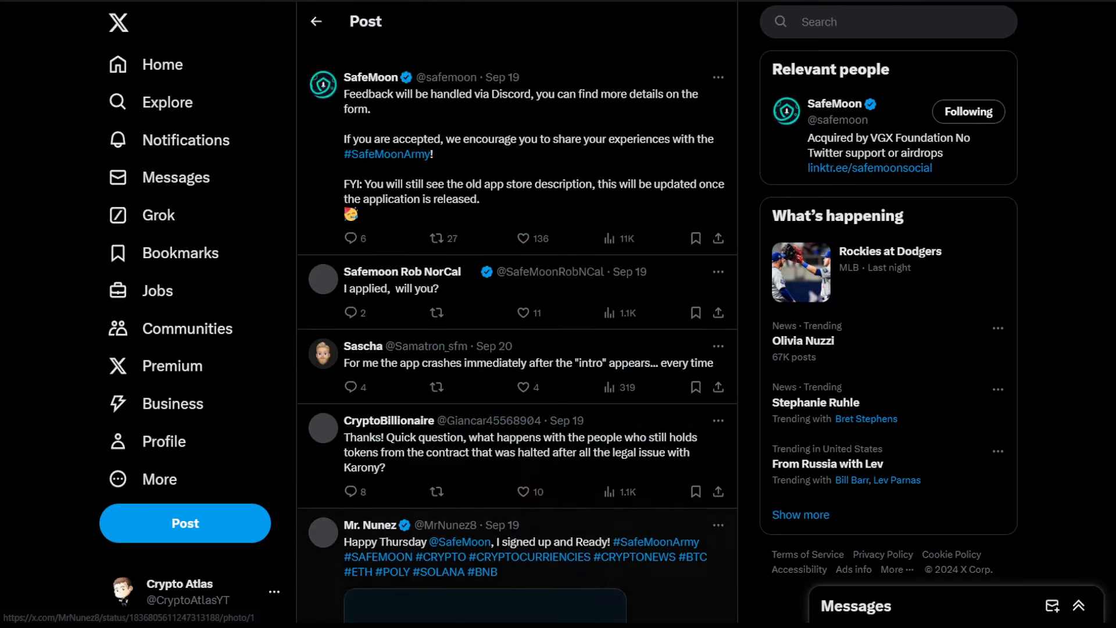